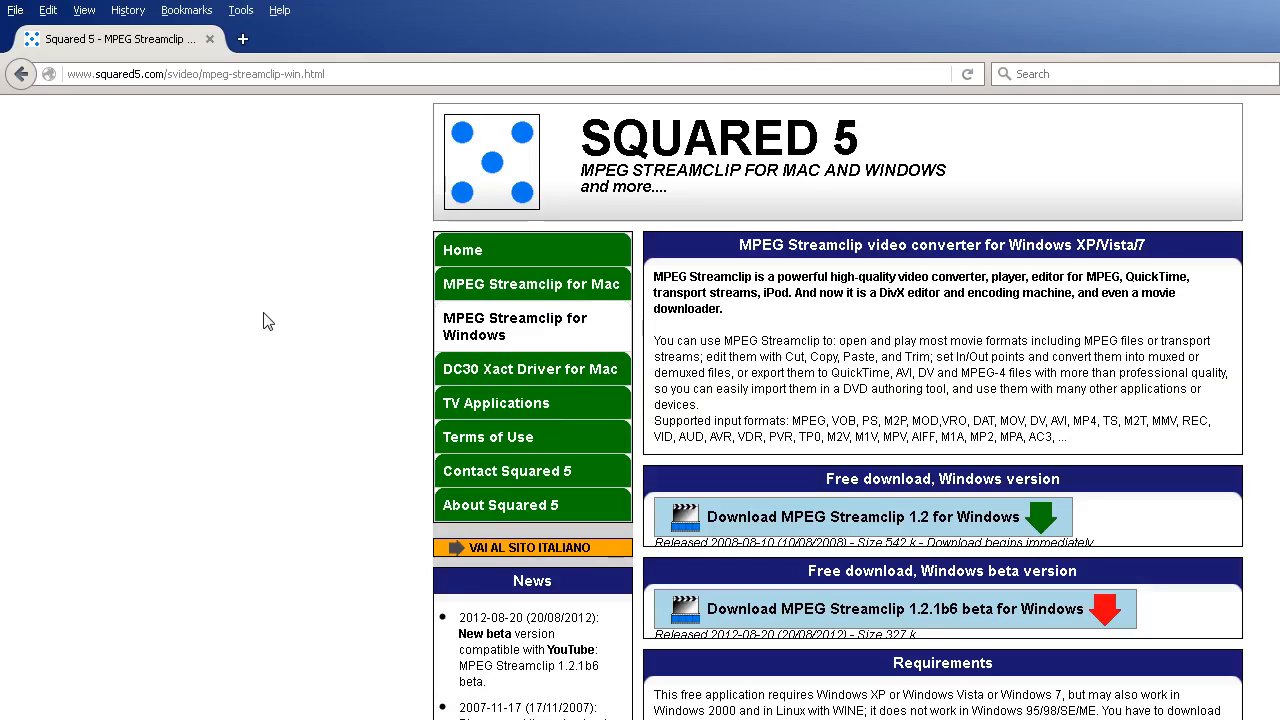
mouse_move(873, 348)
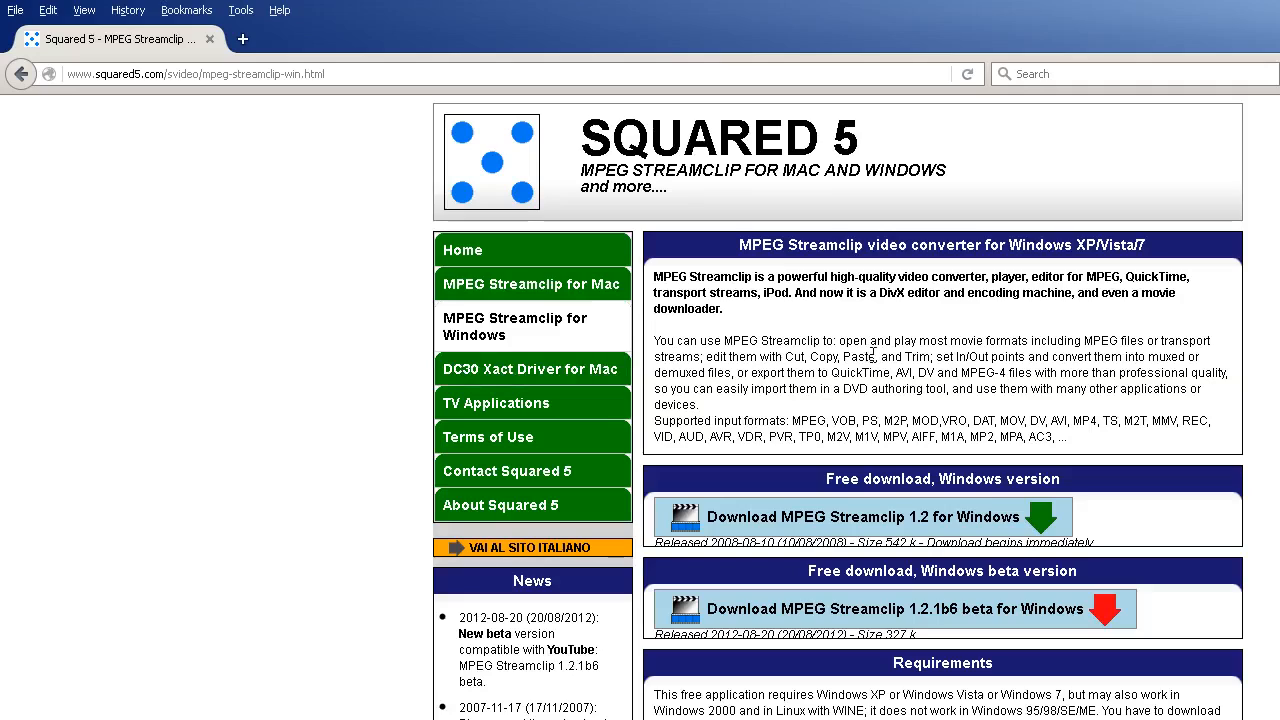
mouse_move(1146, 408)
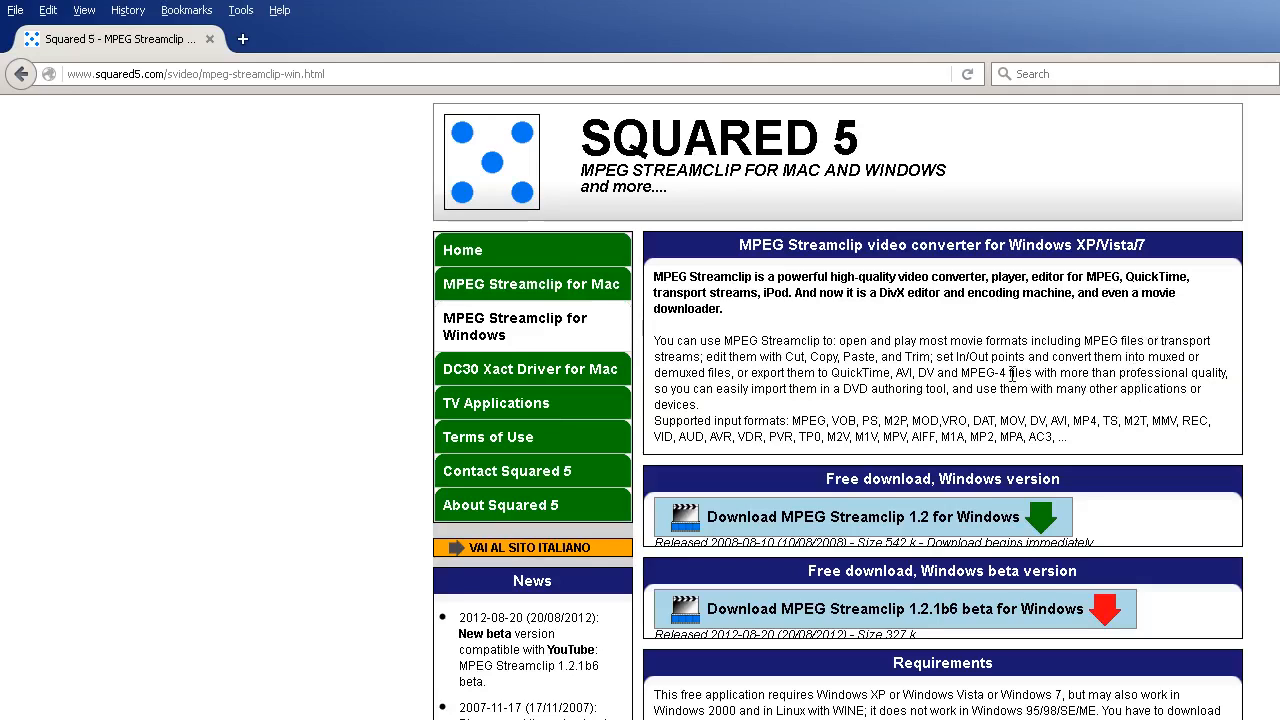
mouse_move(1218, 436)
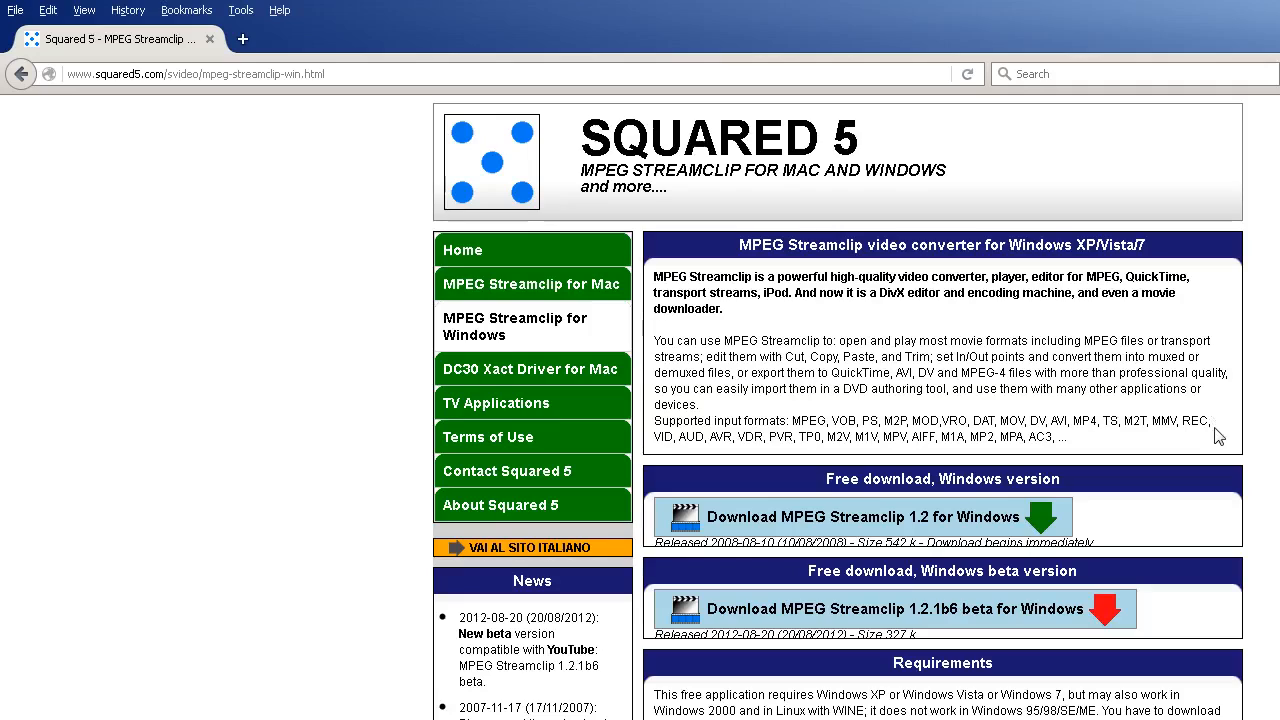
mouse_move(945, 389)
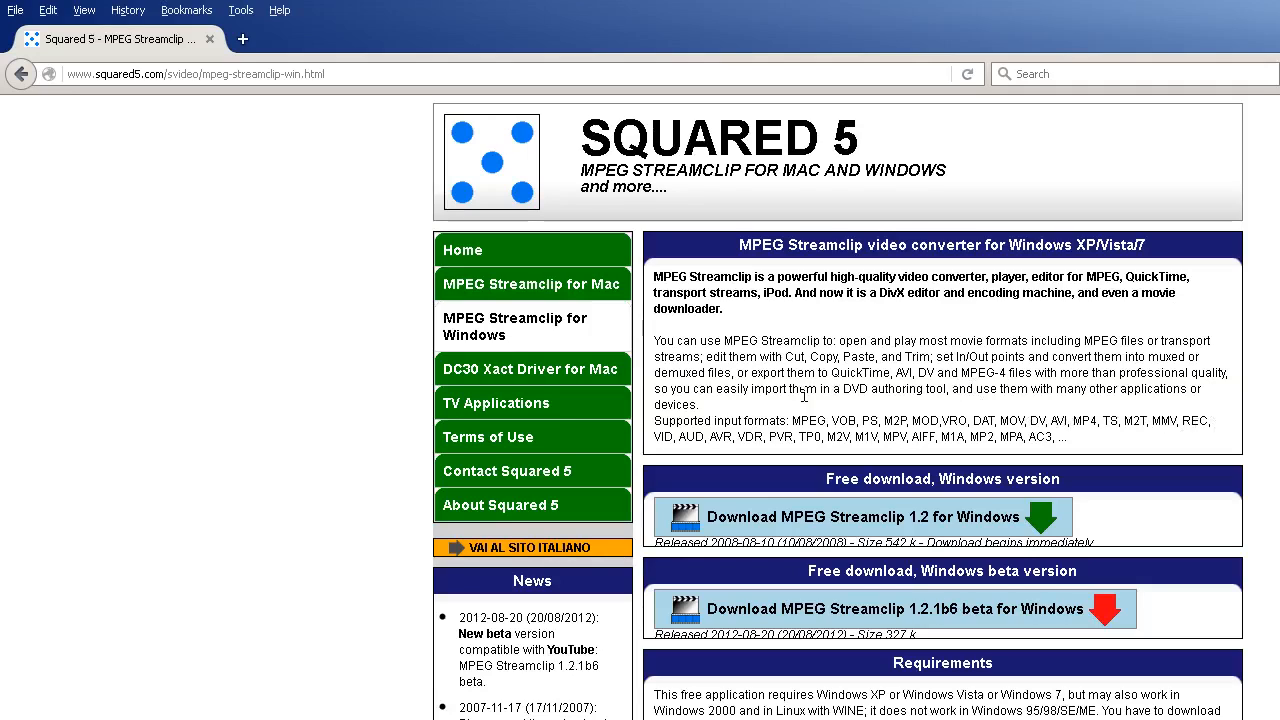
mouse_move(933, 373)
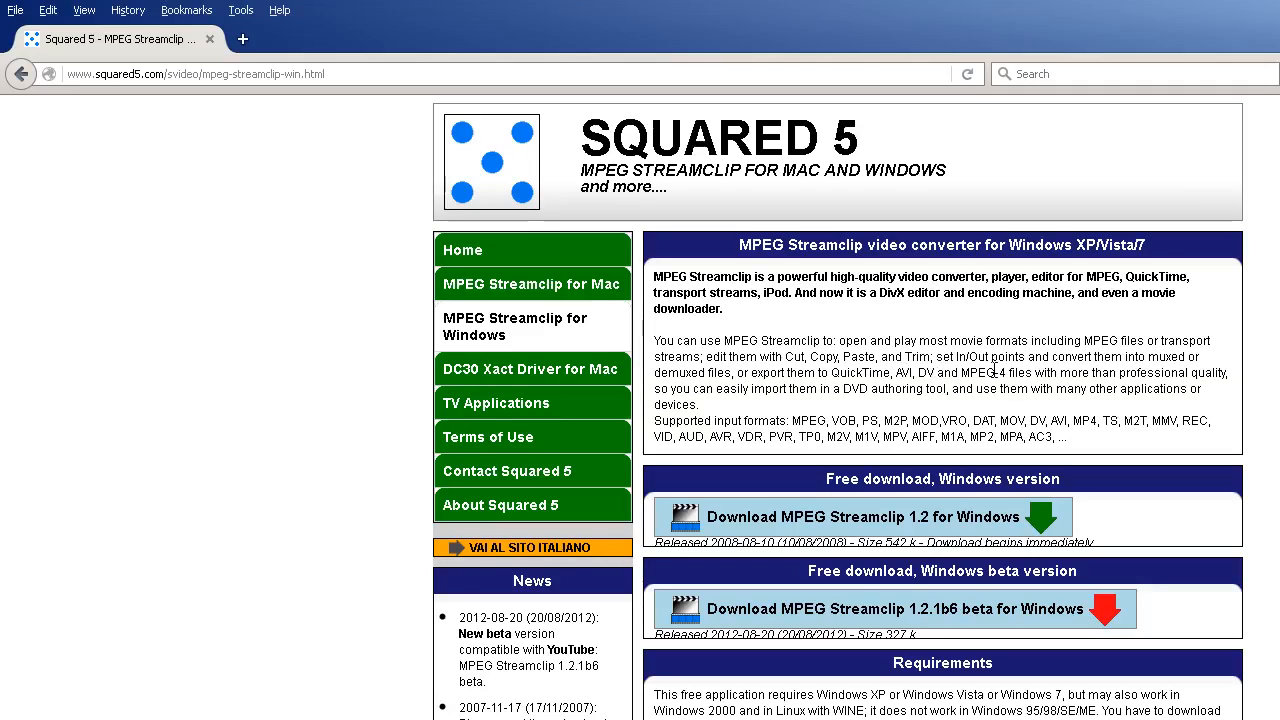
mouse_move(787, 420)
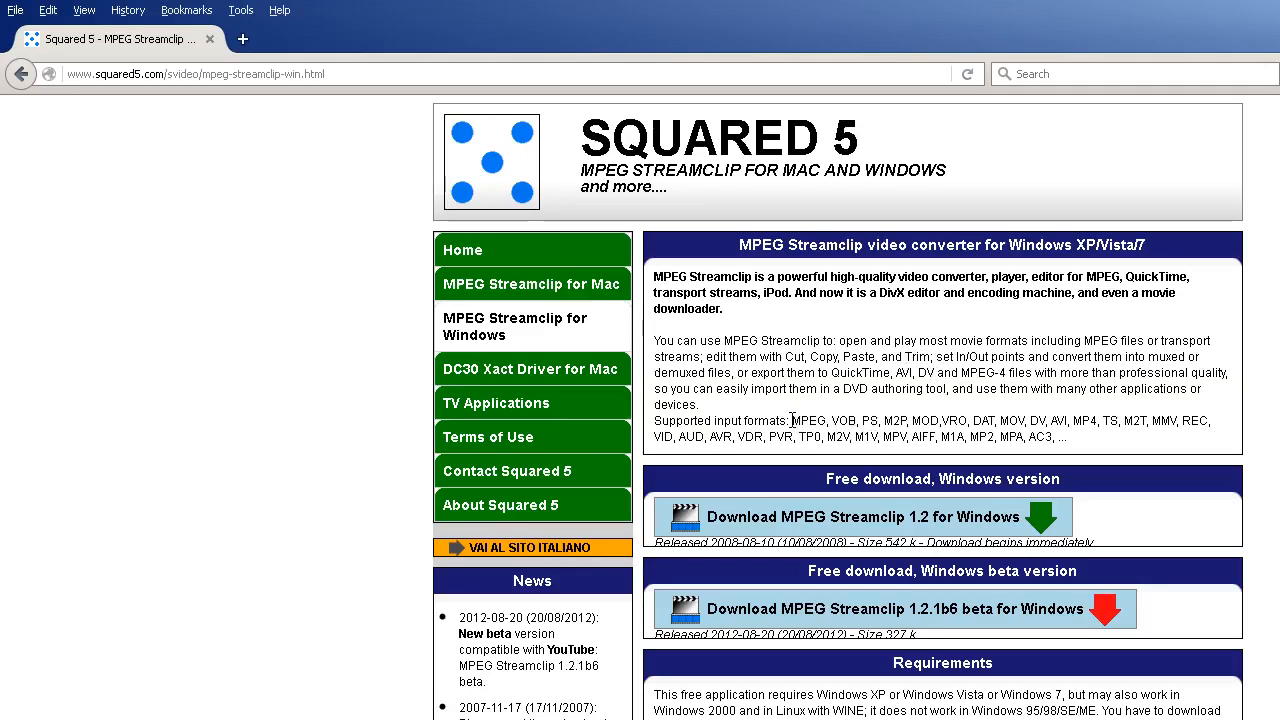
mouse_move(842, 379)
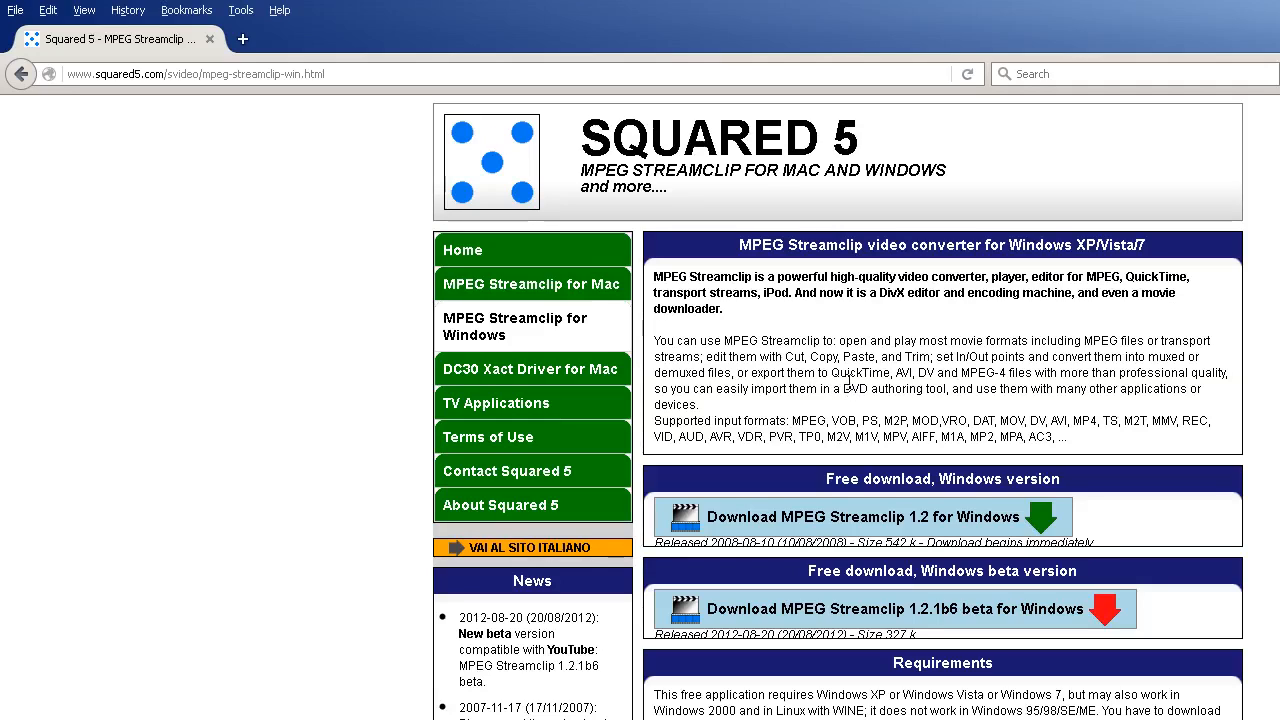
mouse_move(902, 420)
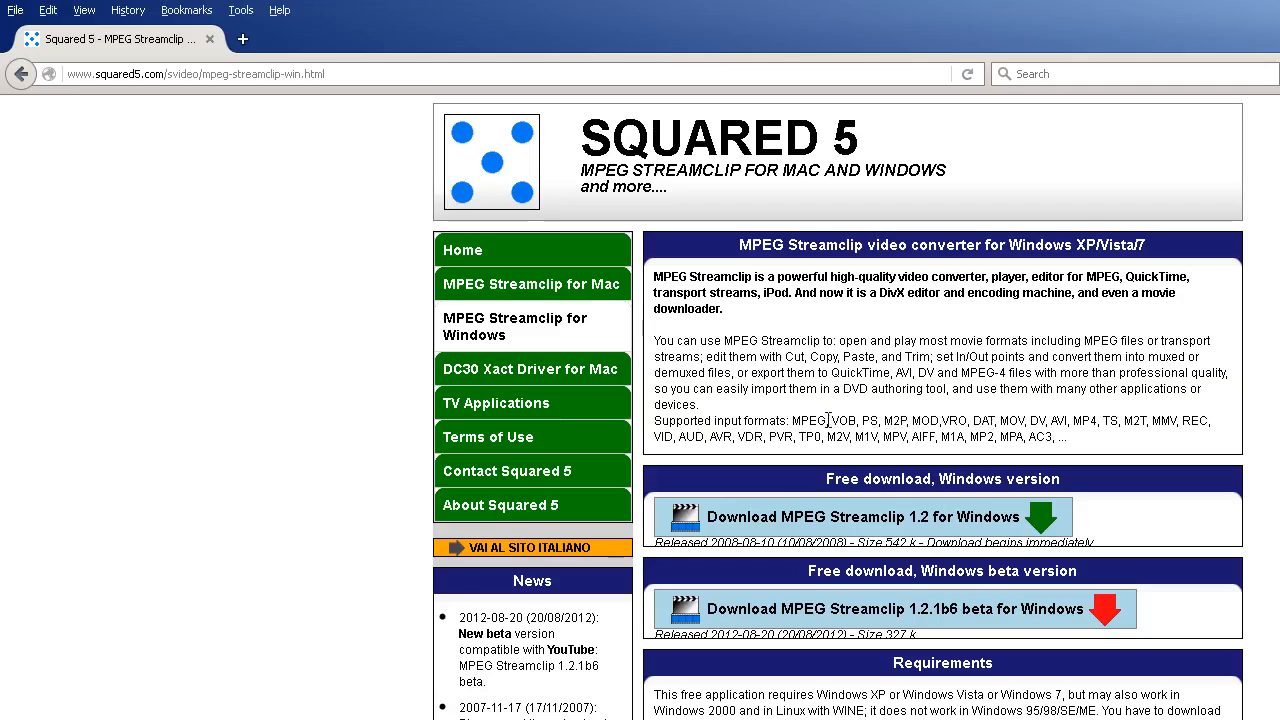
mouse_move(1017, 448)
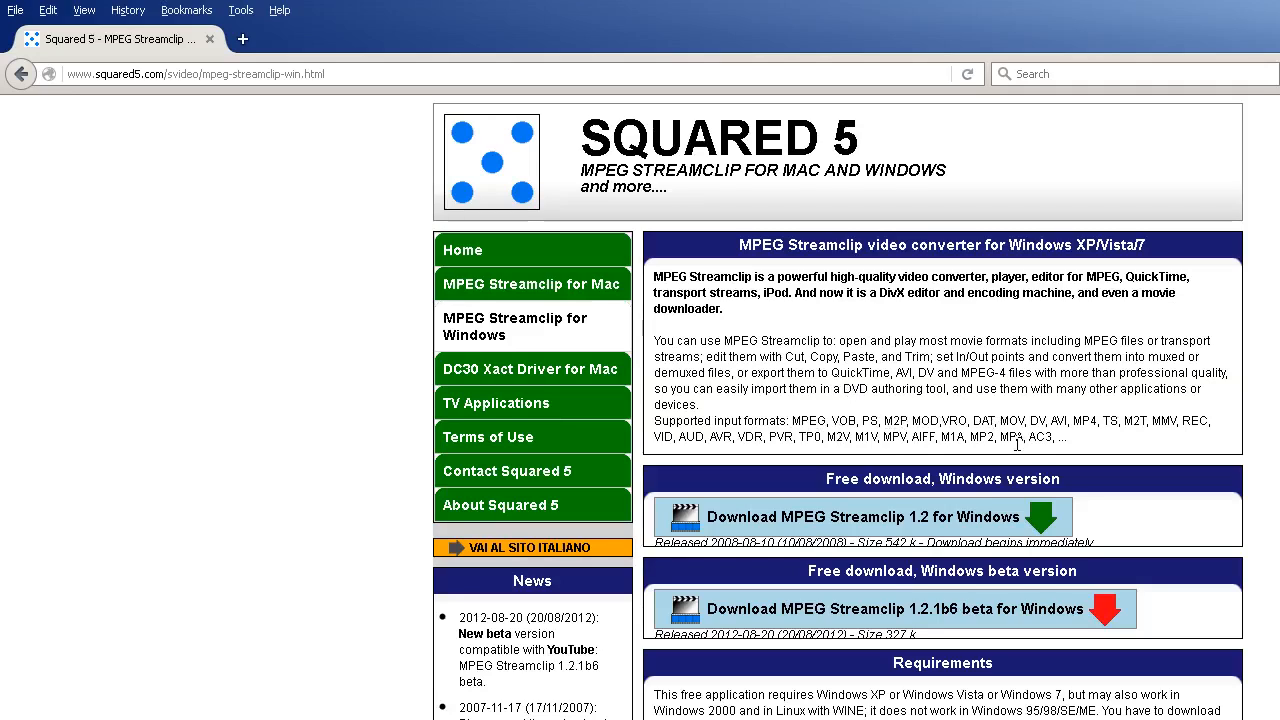
Step: Scroll the Squared 5 page down to the Windows download section and version changes
scroll("down", 3)
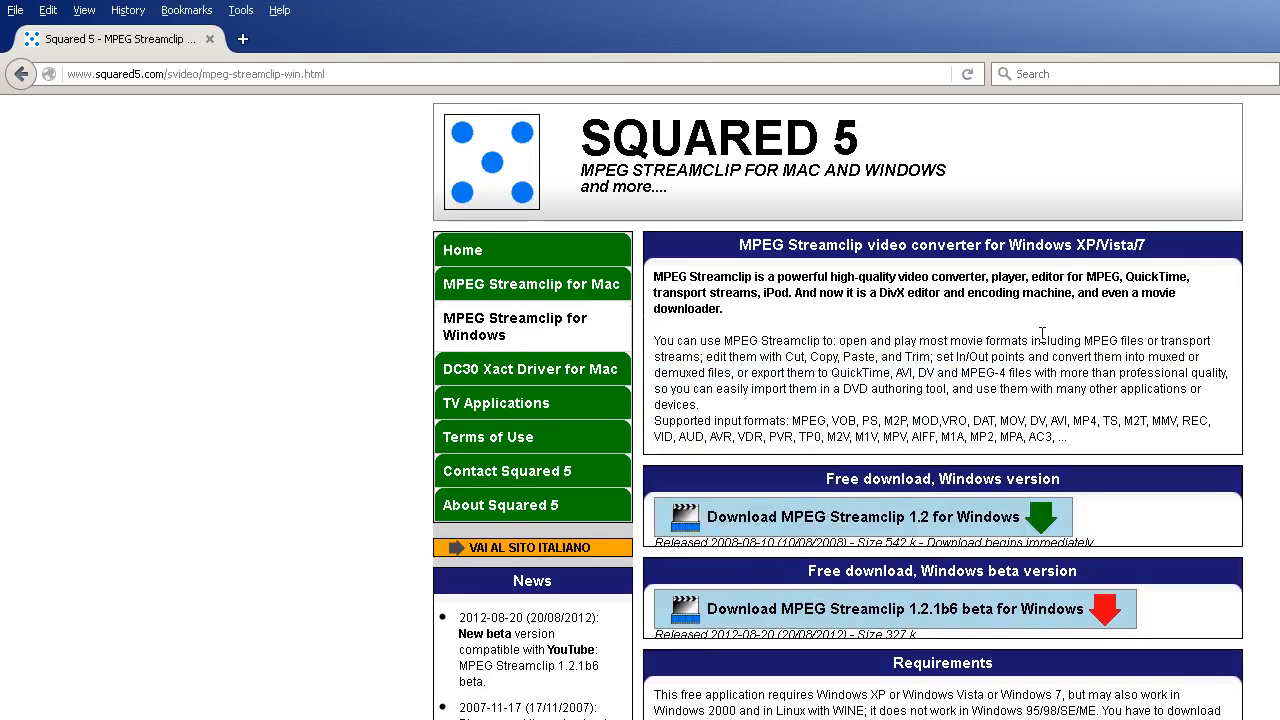
mouse_move(997, 467)
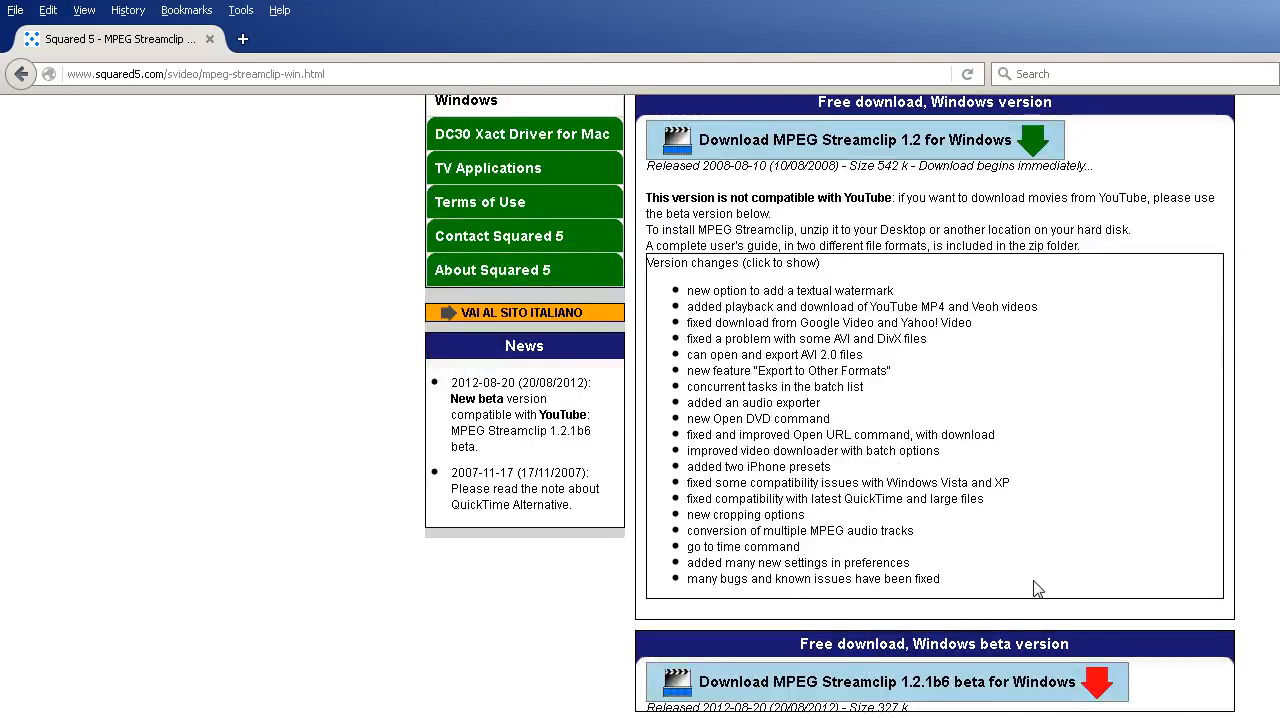
Step: Scroll to the Requirements section on which QuickTime installer to choose, then back up
scroll("down", 3)
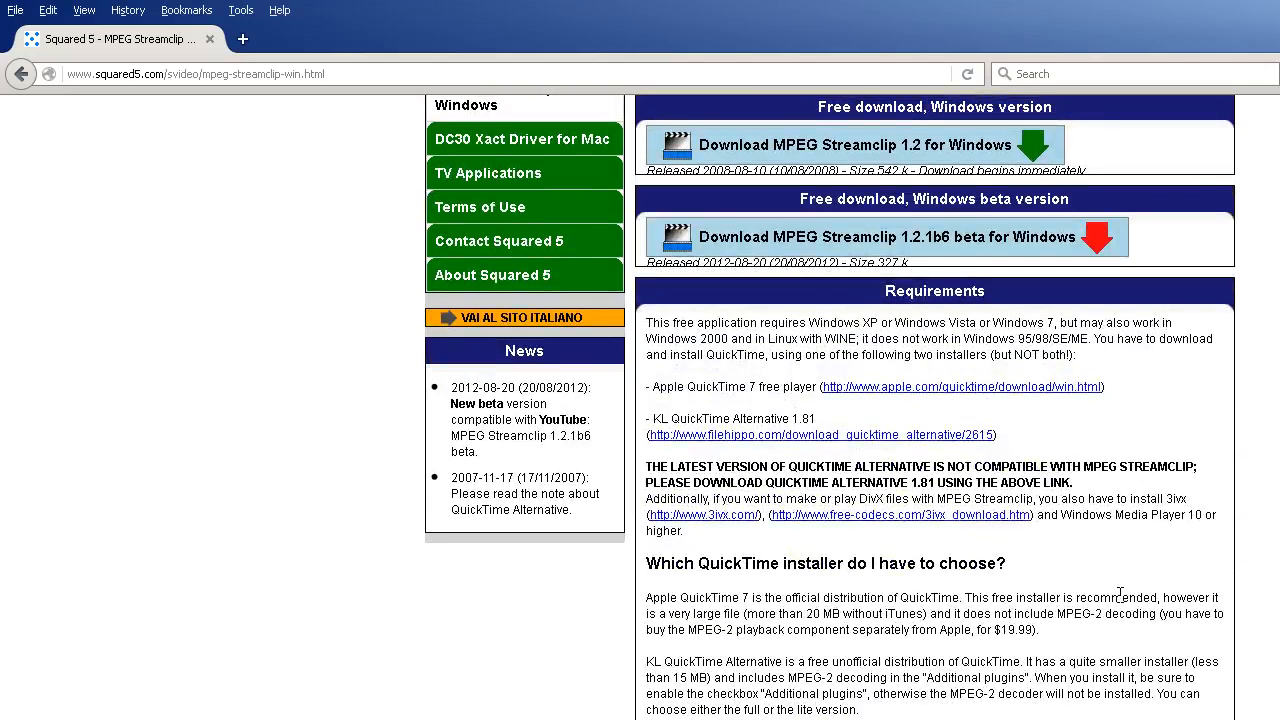
mouse_move(1134, 597)
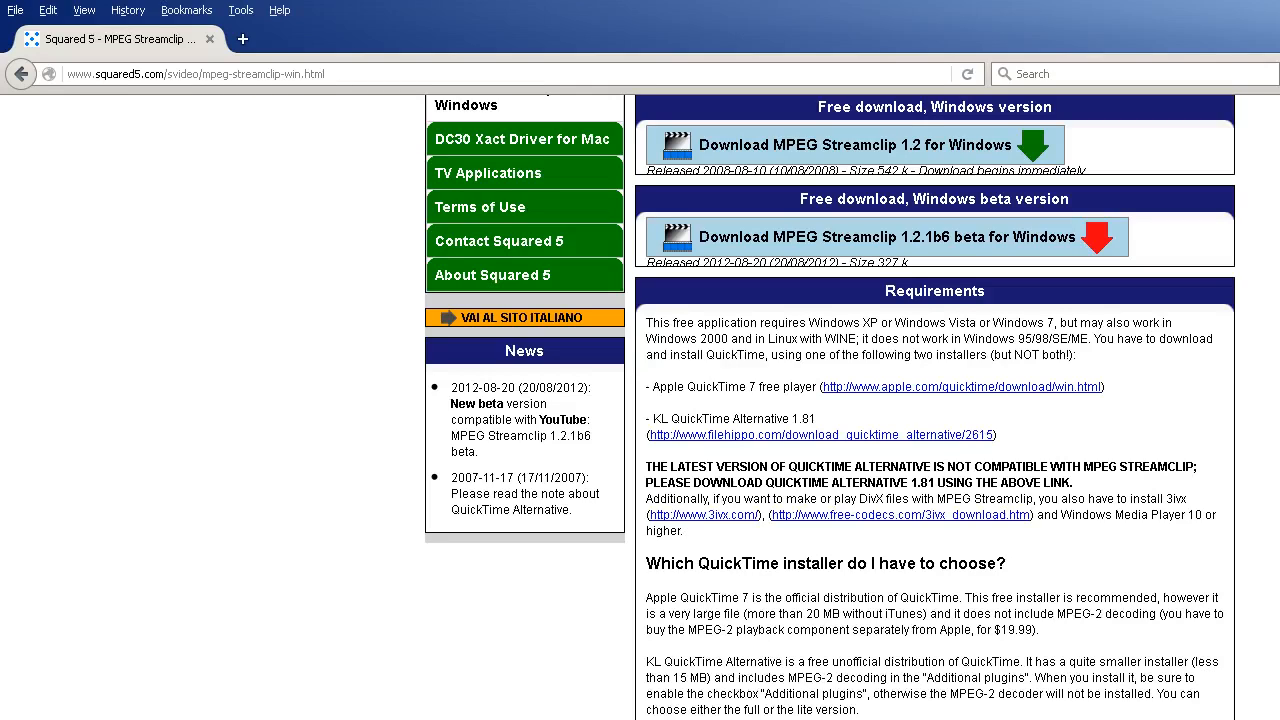
scroll("up", 3)
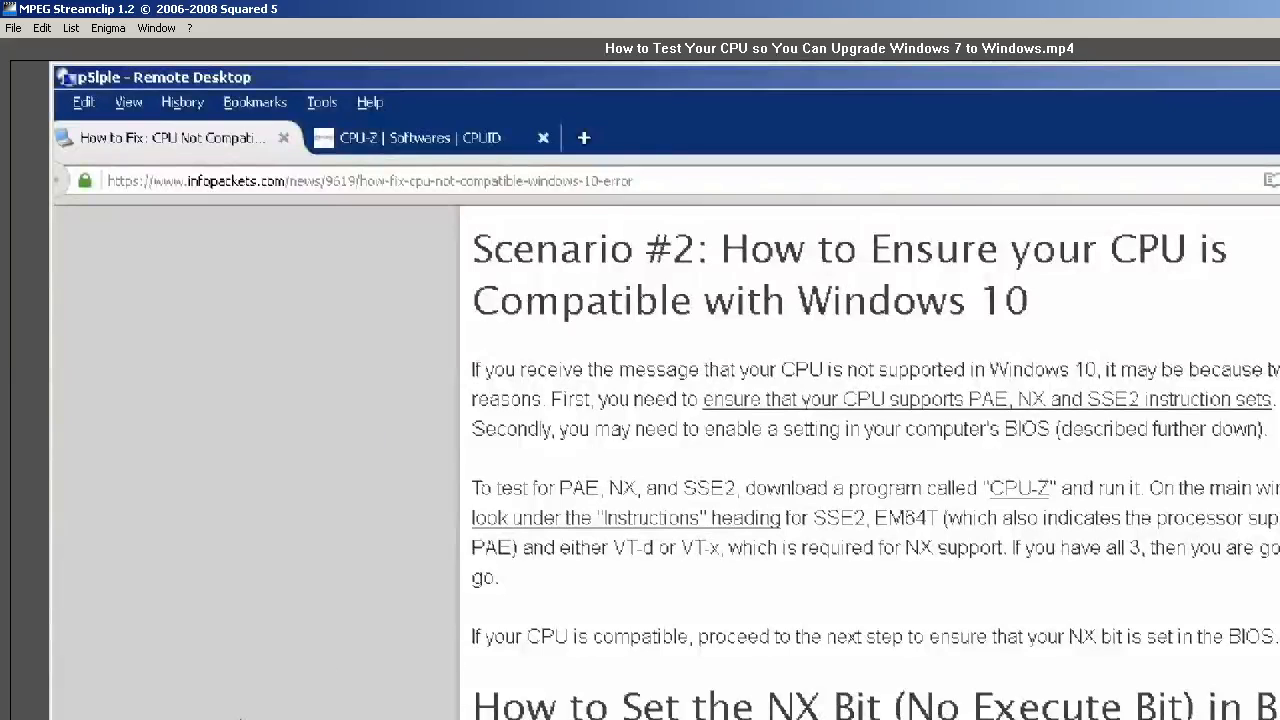
mouse_move(360, 598)
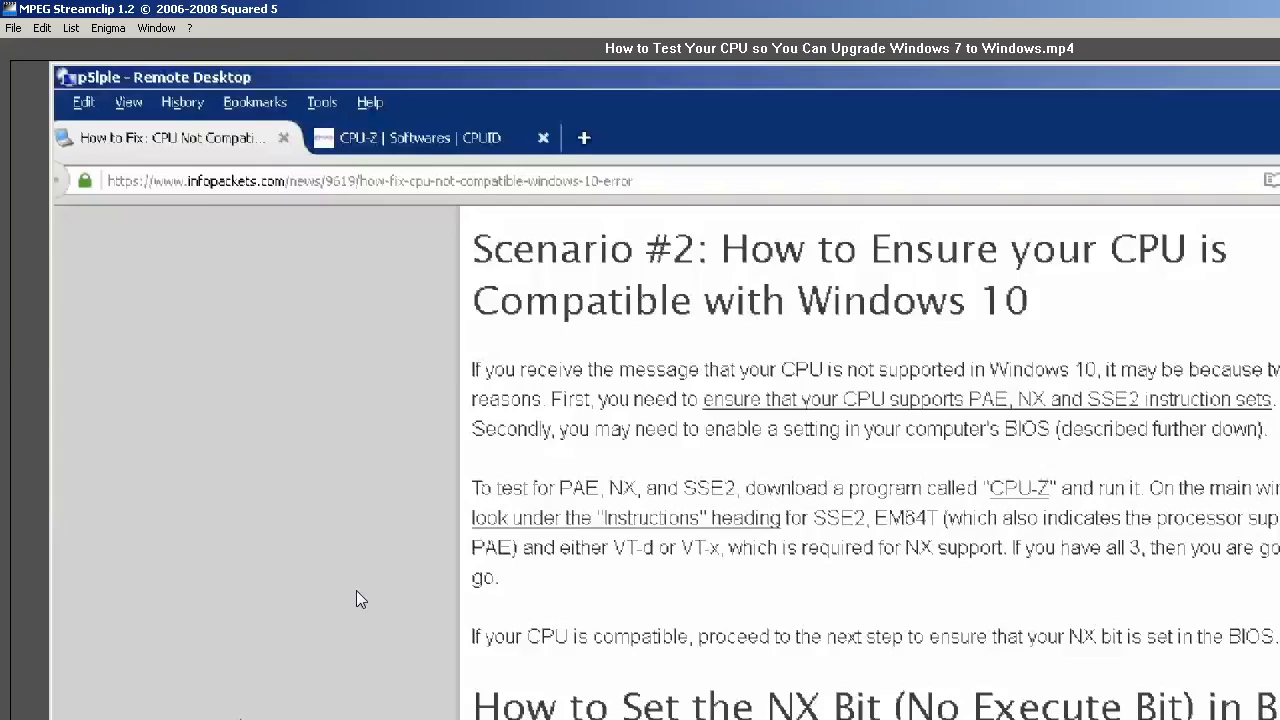
mouse_move(335, 448)
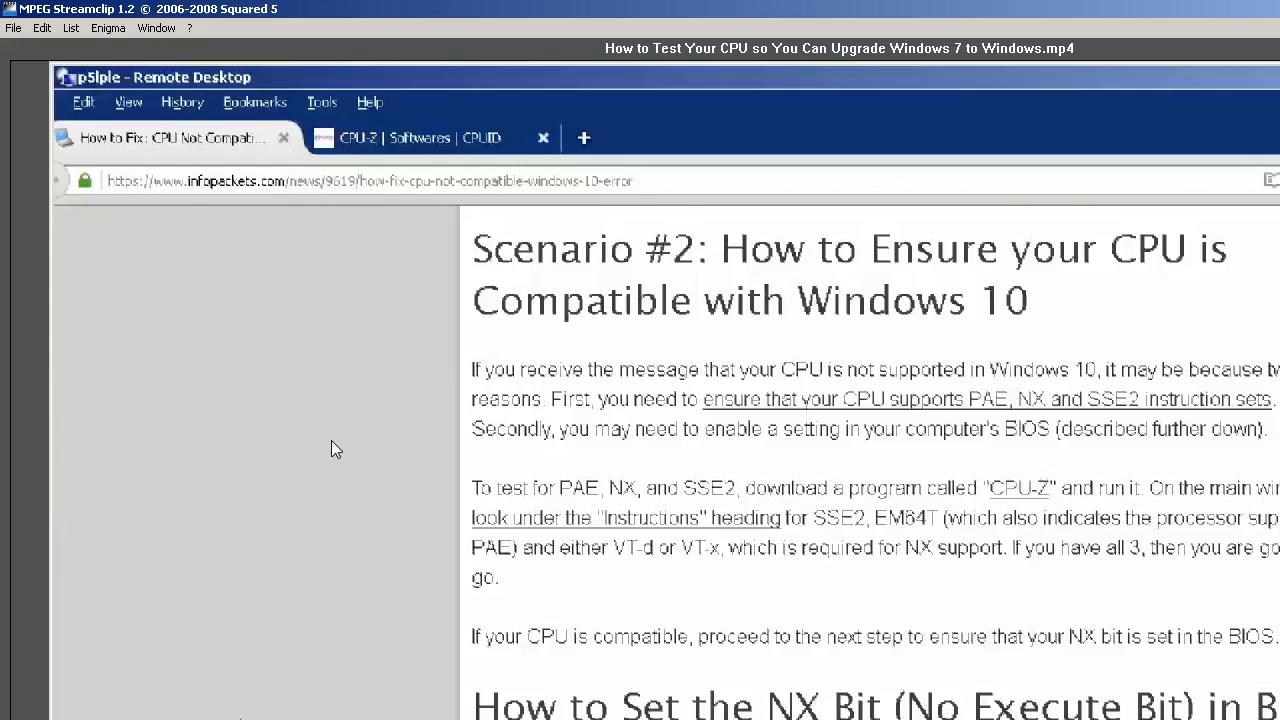
mouse_move(1071, 66)
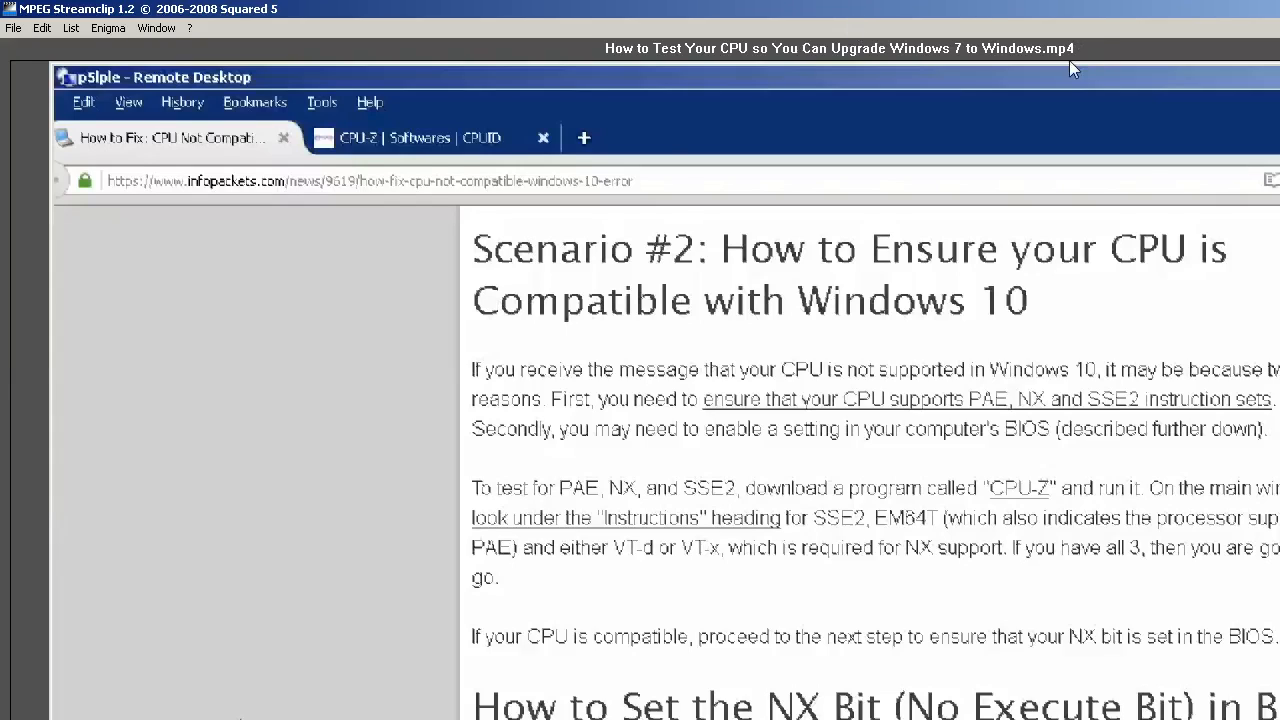
mouse_move(428, 356)
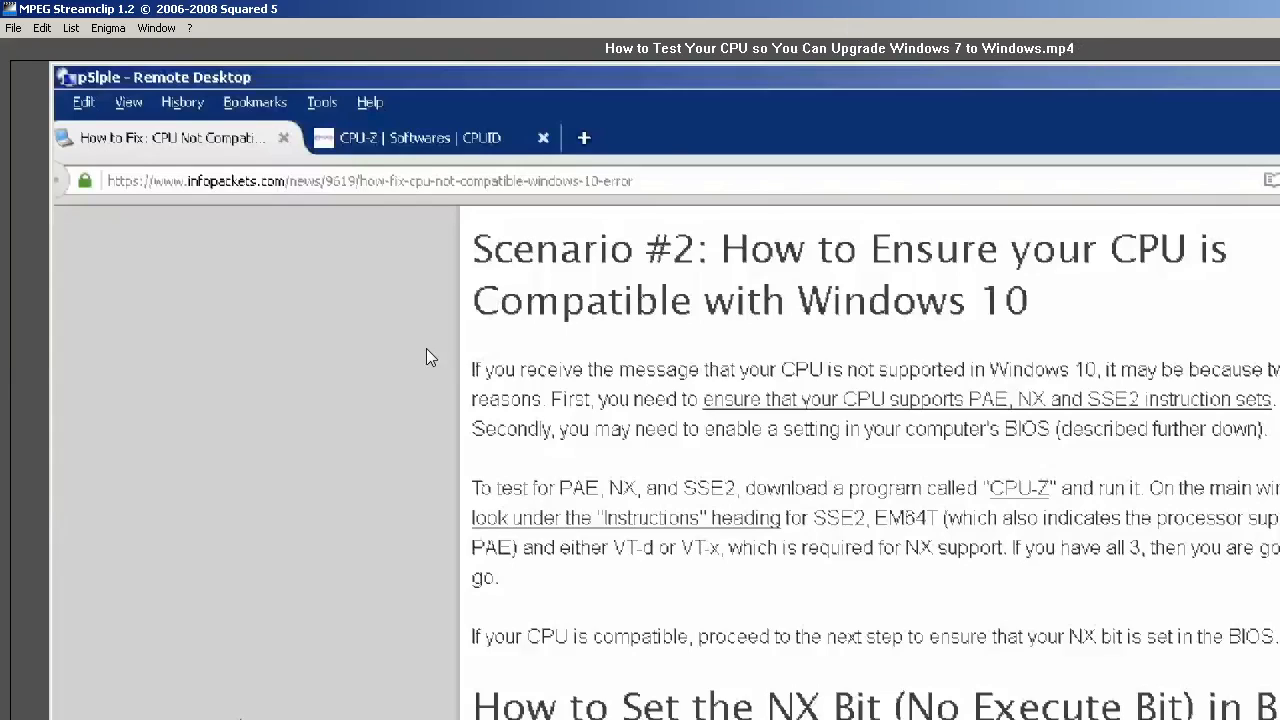
mouse_move(393, 398)
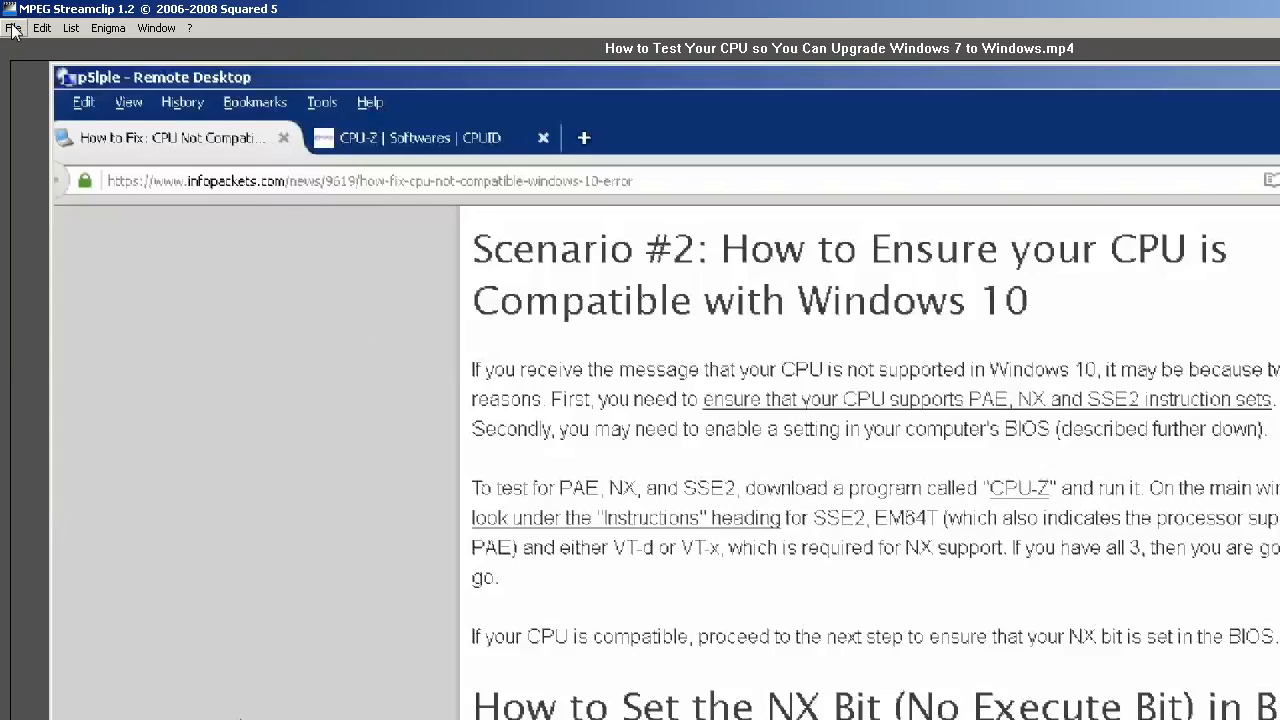
Step: Open the Open Files dialog from the File menu and cancel it without opening anything
left_click(14, 28)
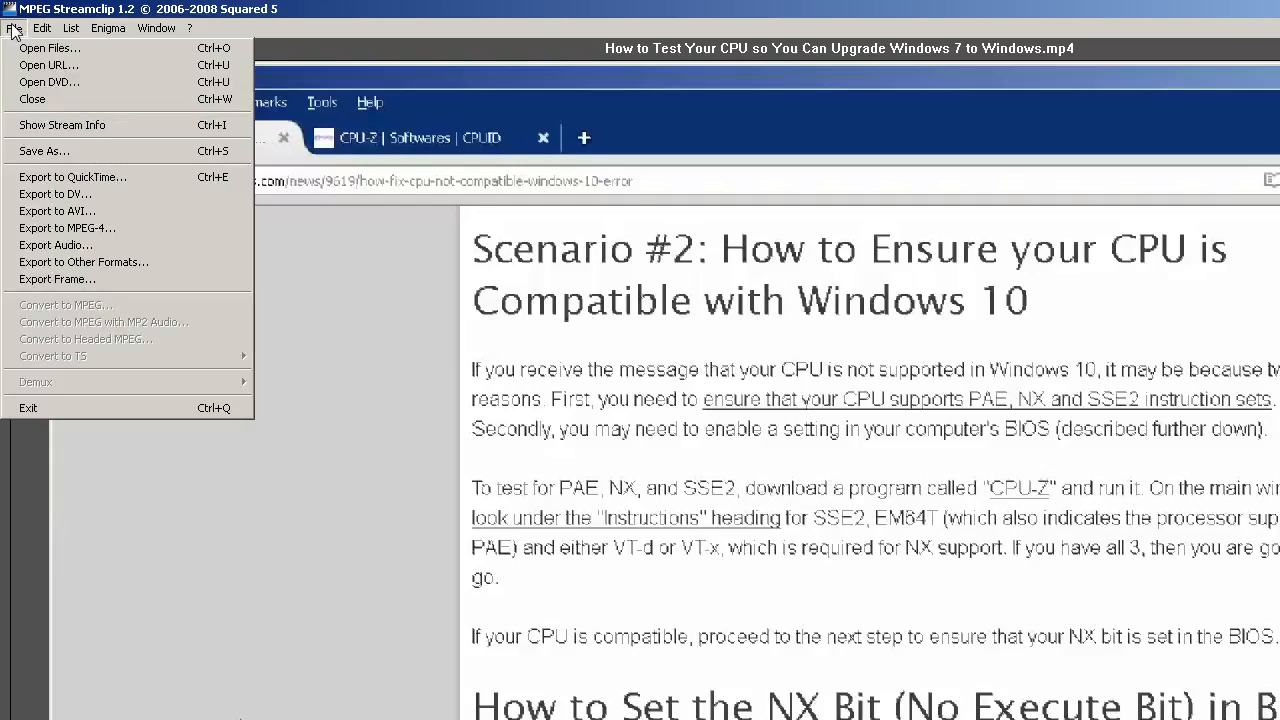
mouse_move(55, 48)
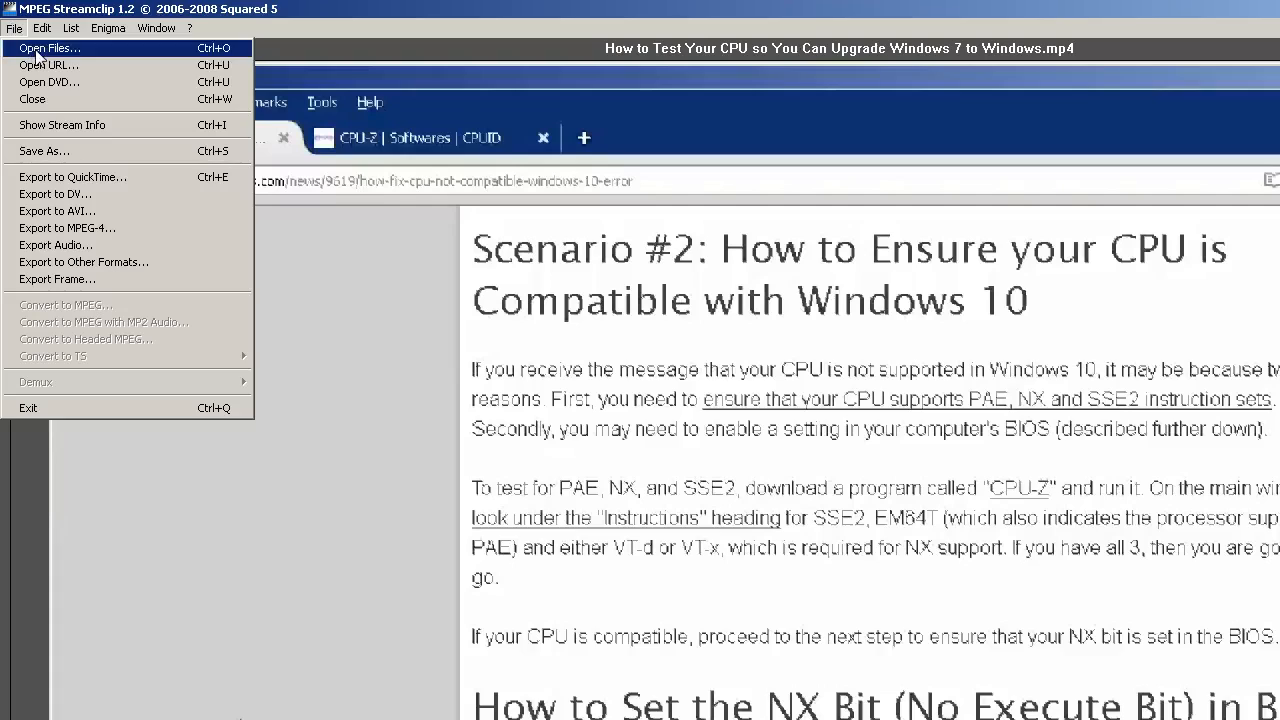
left_click(55, 47)
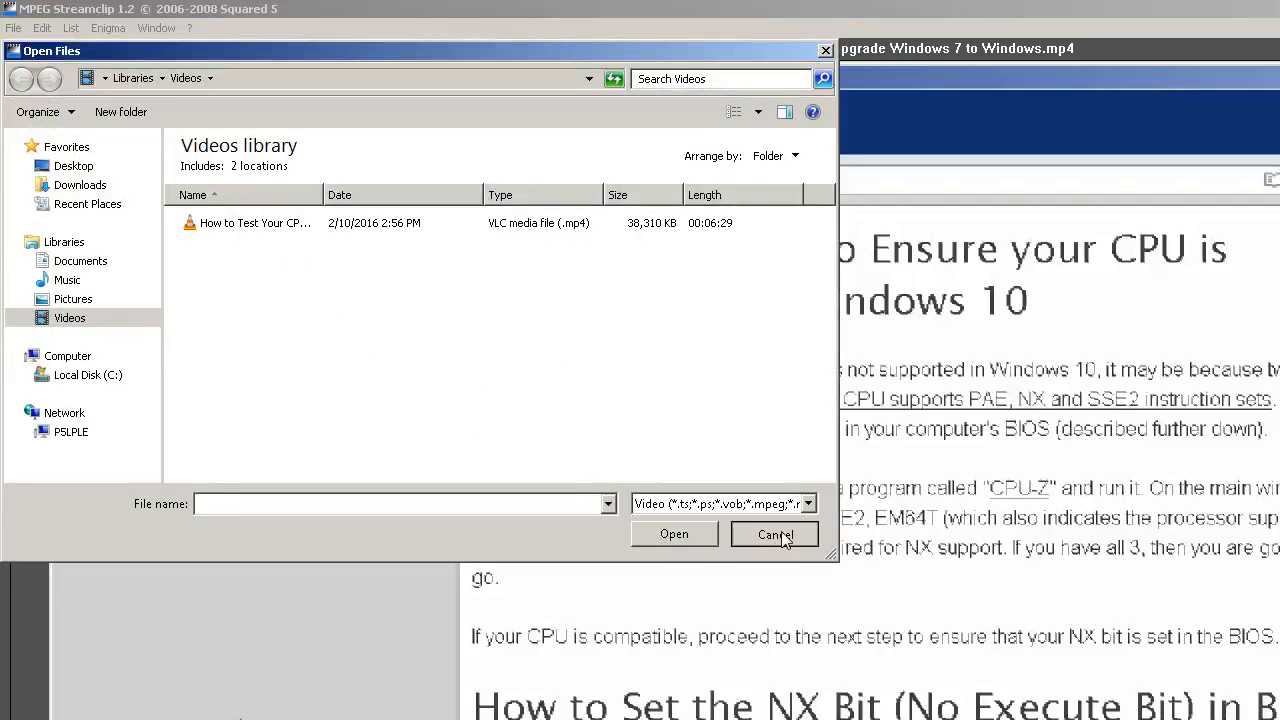
left_click(774, 534)
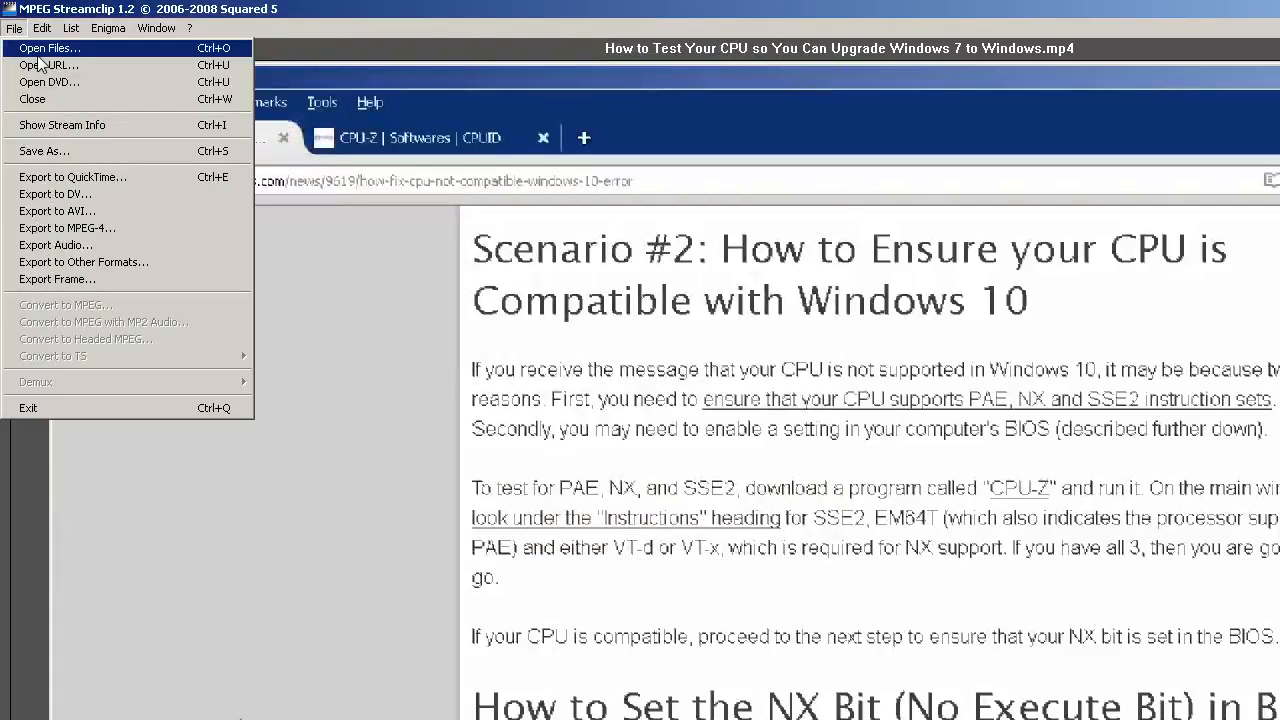
mouse_move(137, 225)
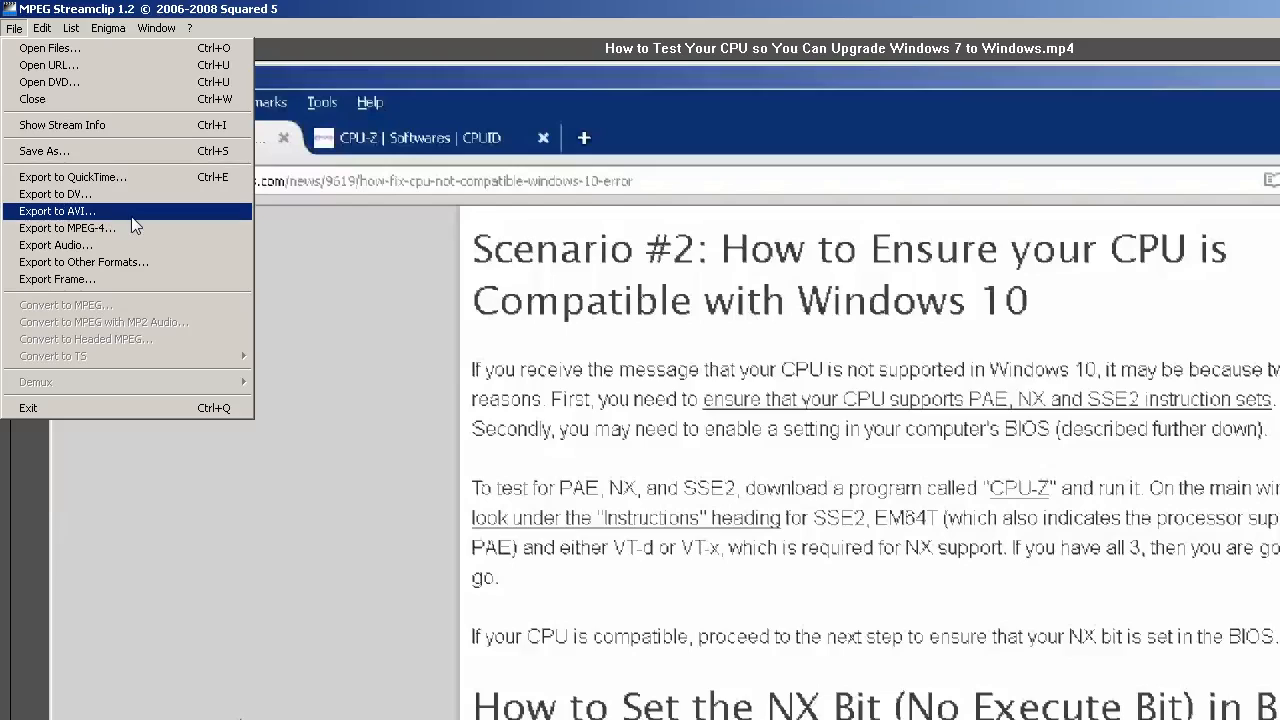
mouse_move(147, 193)
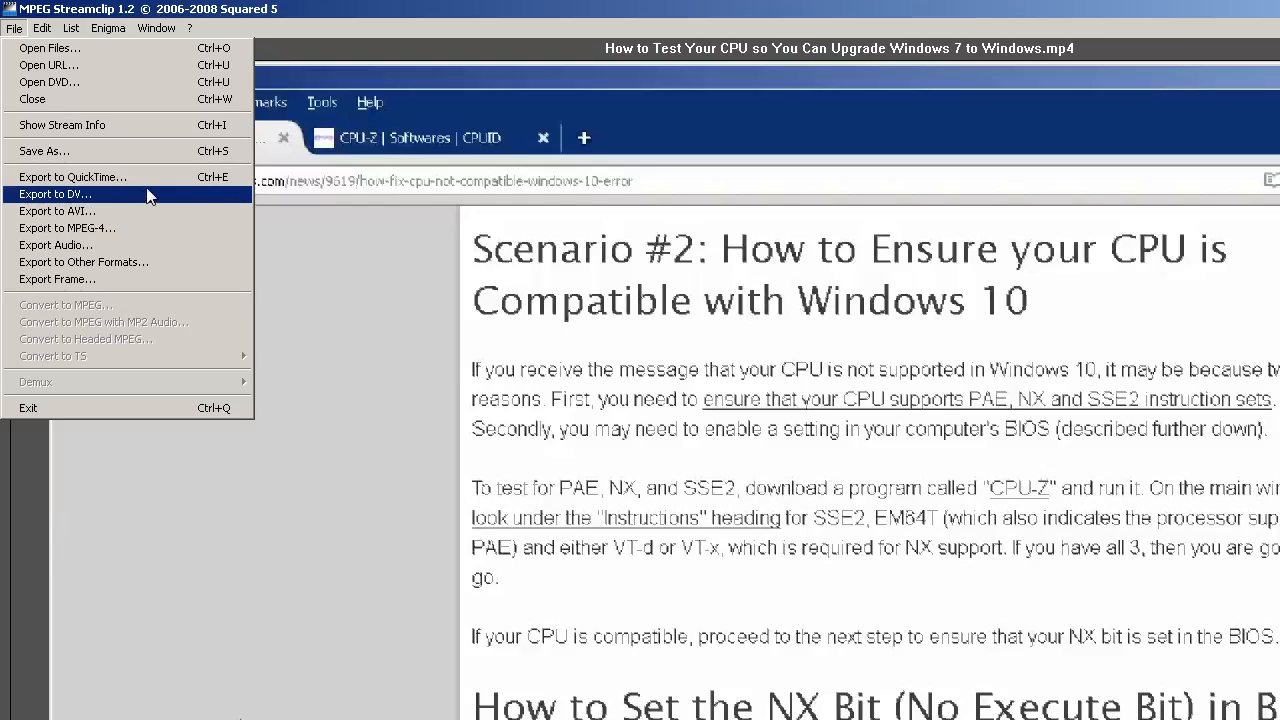
mouse_move(149, 190)
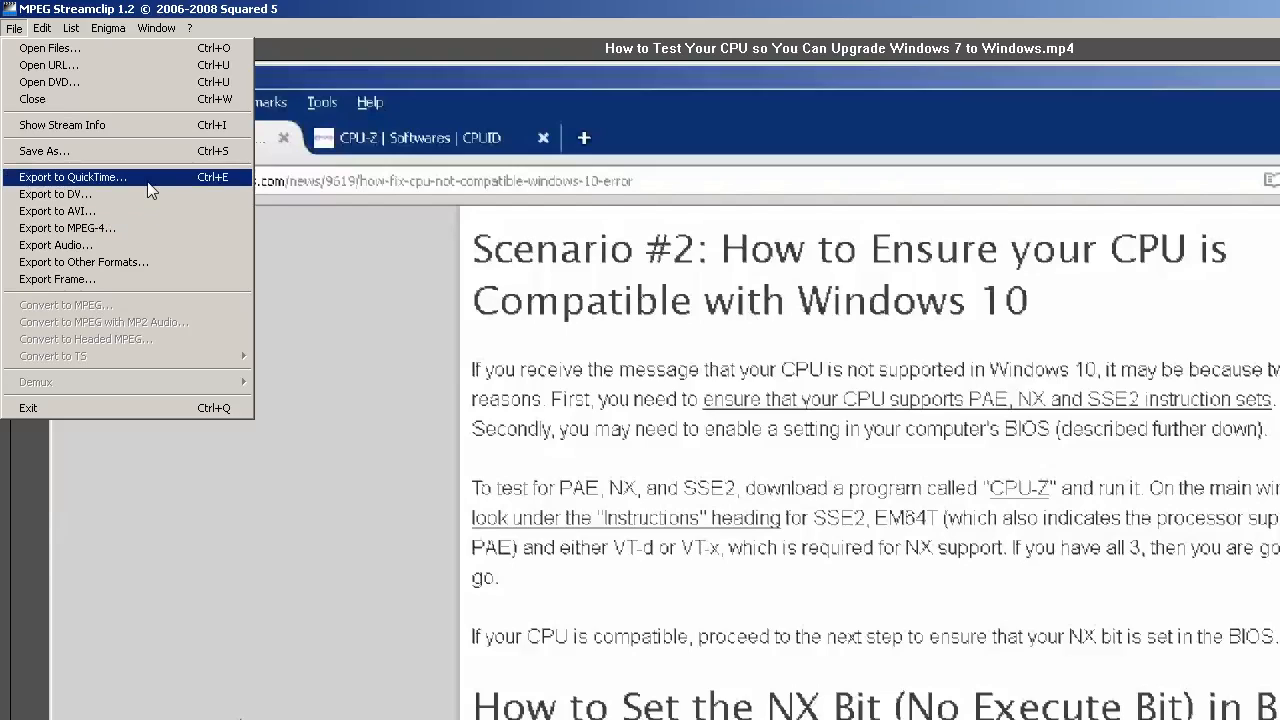
mouse_move(148, 216)
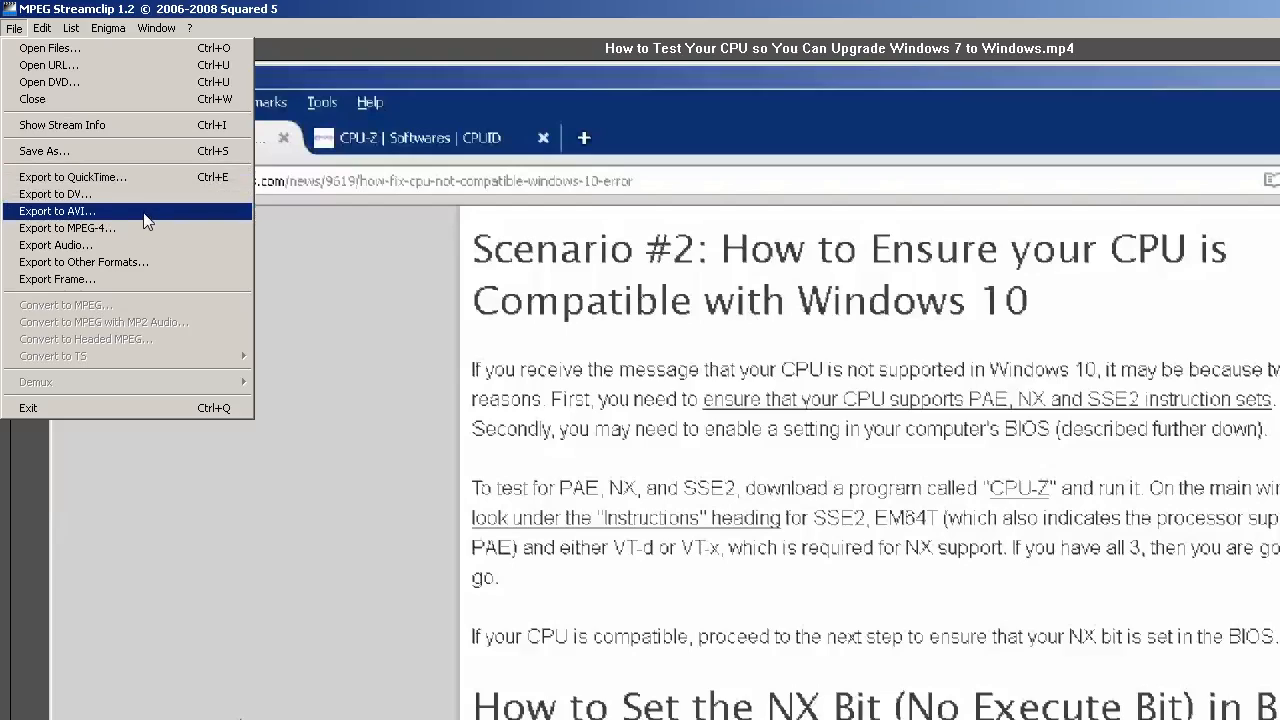
mouse_move(148, 234)
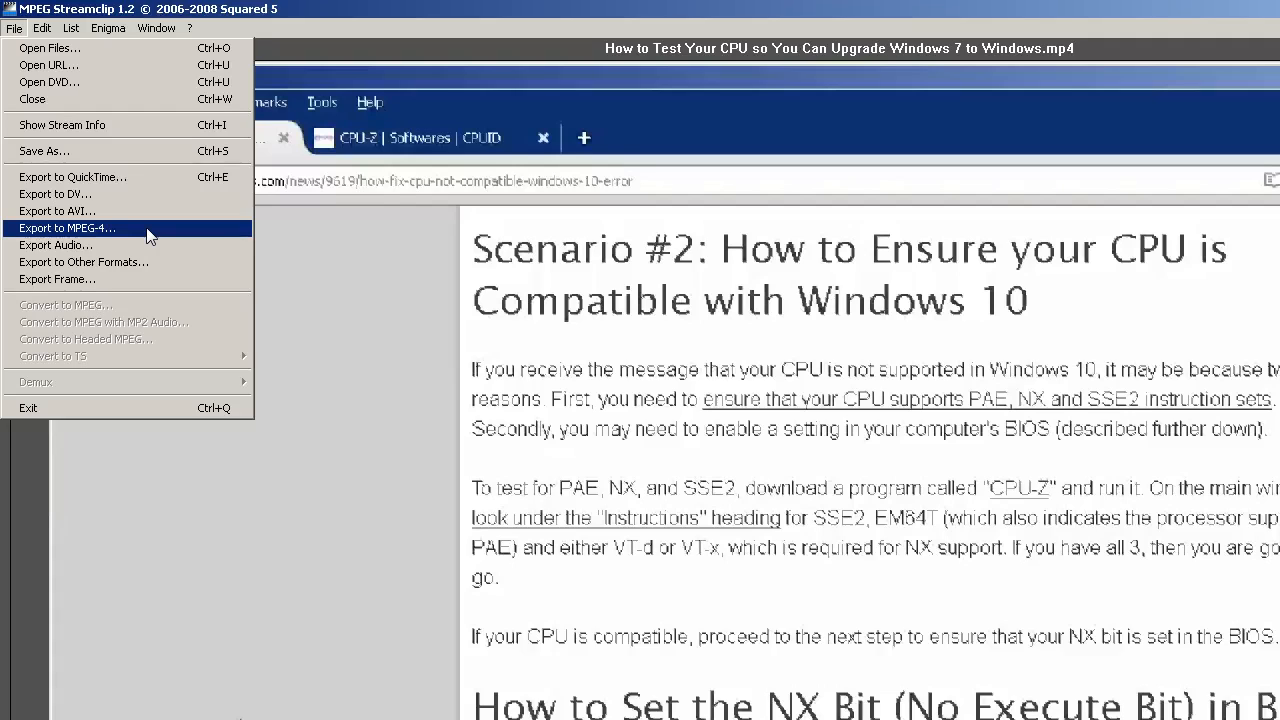
Step: Choose Export to QuickTime to open the Movie Exporter with Apple Motion JPEG A
left_click(67, 228)
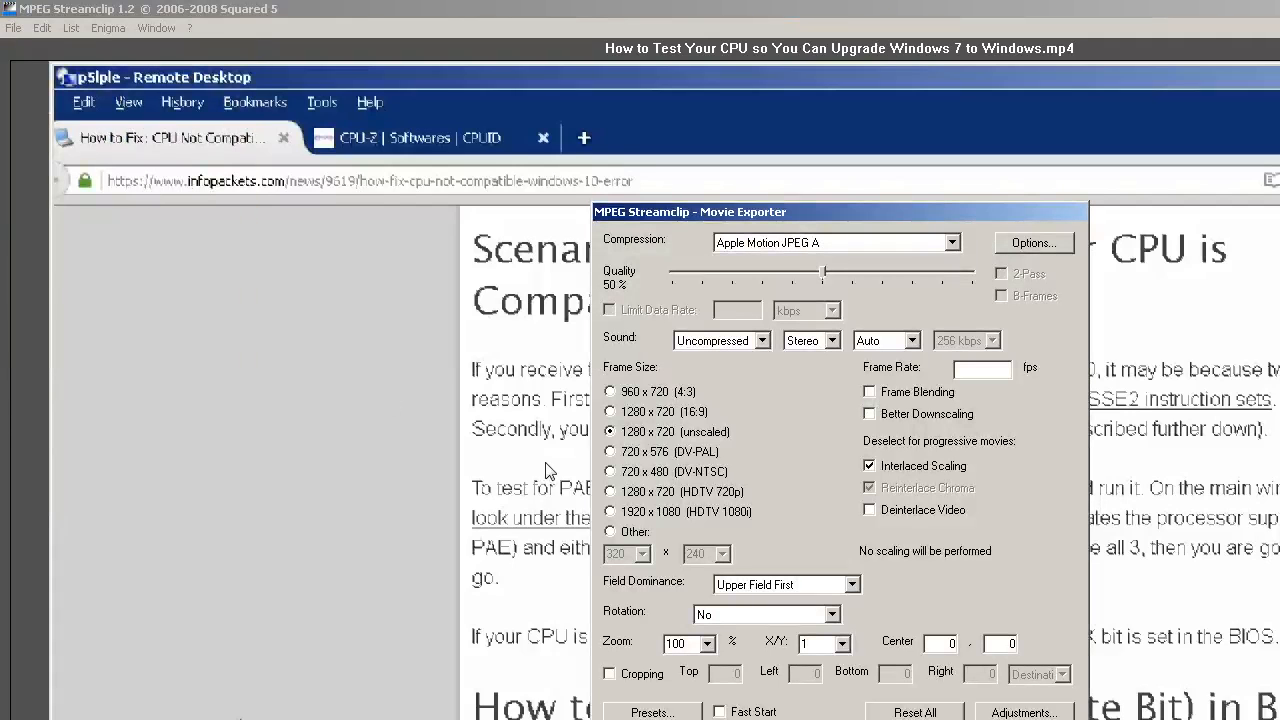
mouse_move(1167, 550)
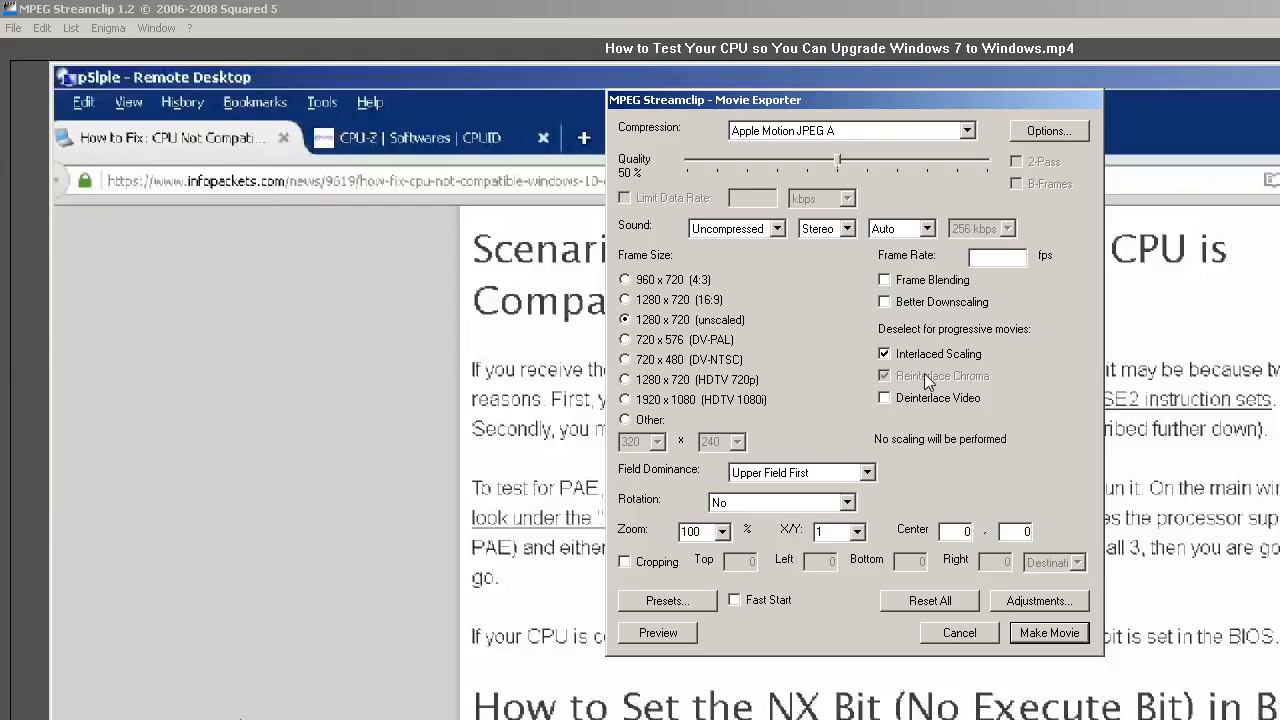
mouse_move(1049, 633)
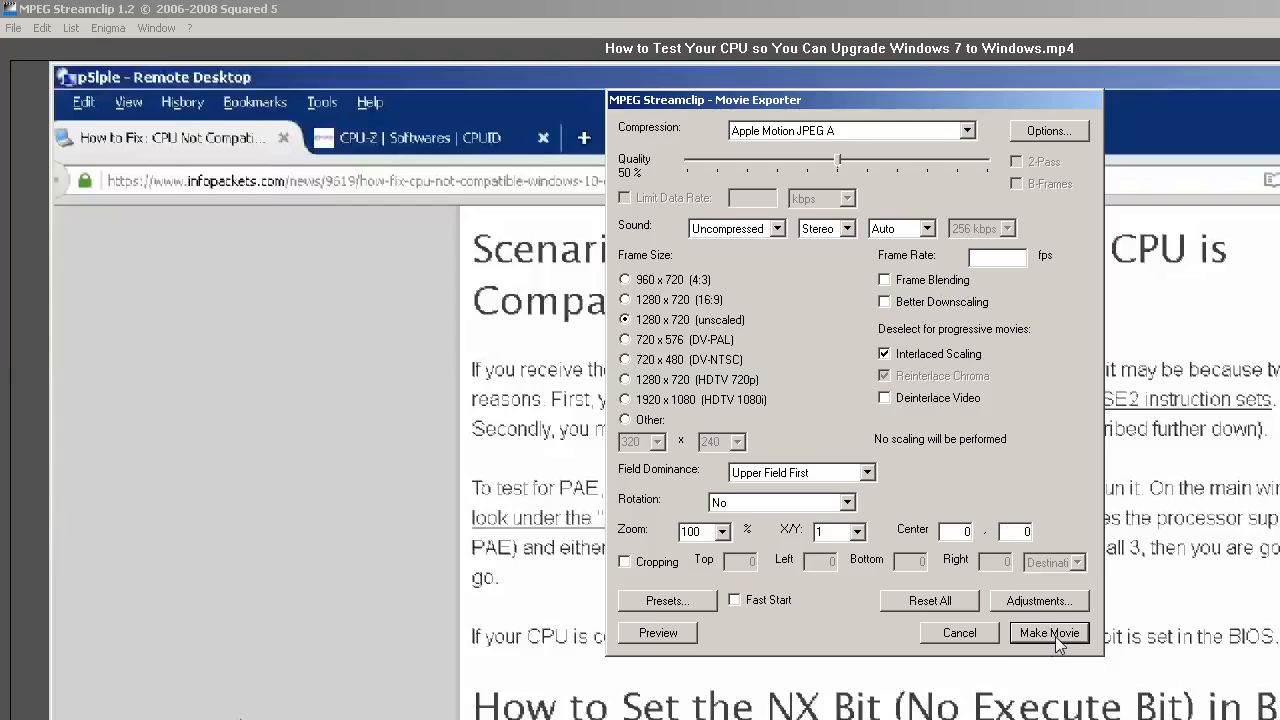
Step: Click Make Movie to open the Create New MOV File dialog in Videos
left_click(1062, 632)
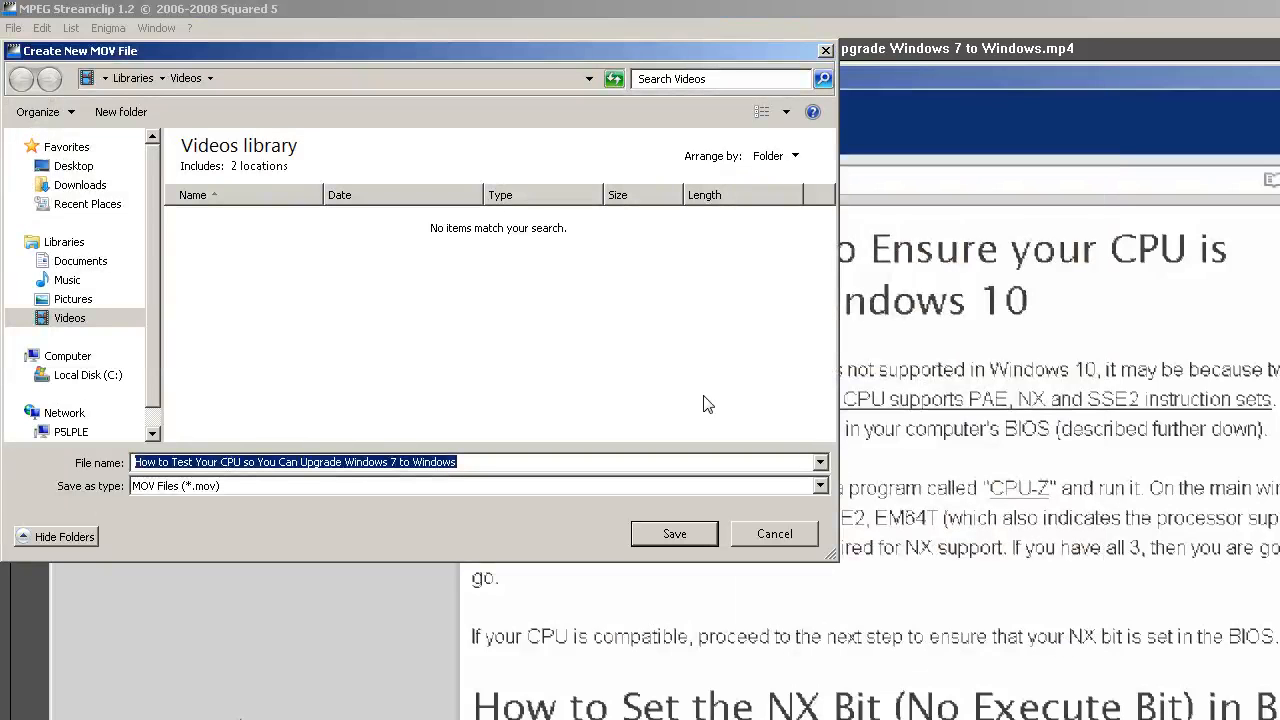
mouse_move(680, 388)
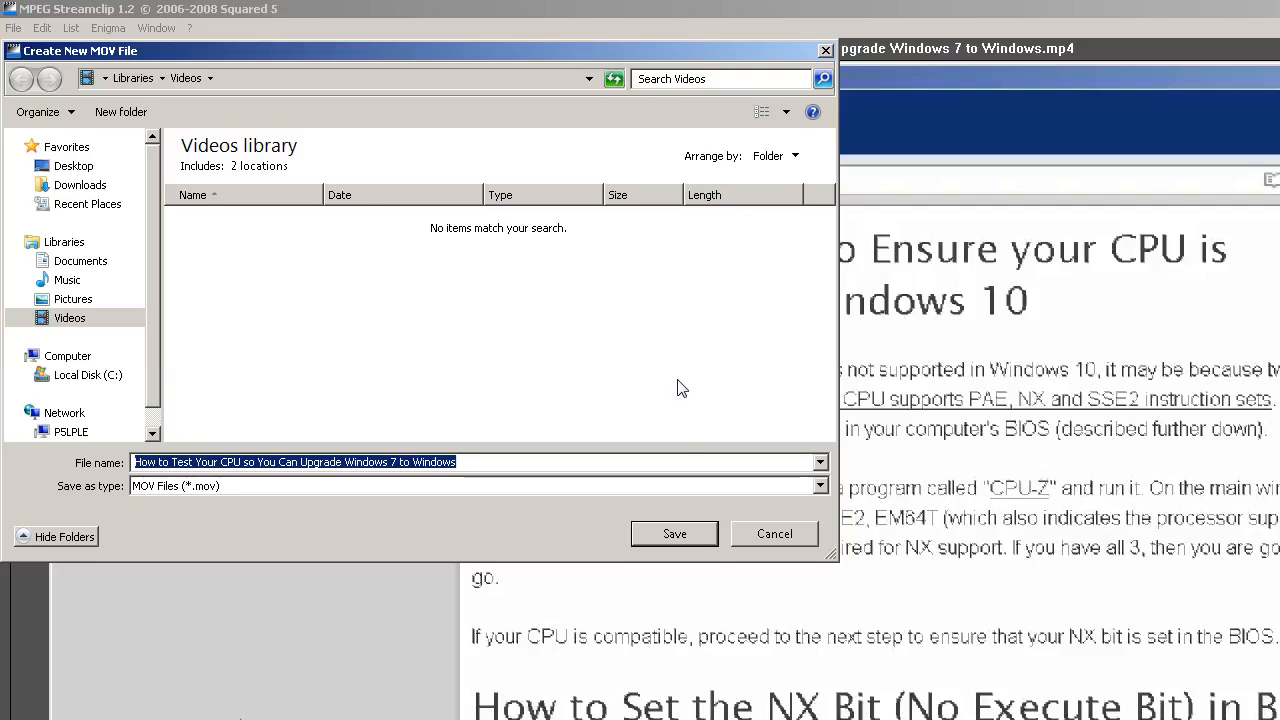
mouse_move(689, 536)
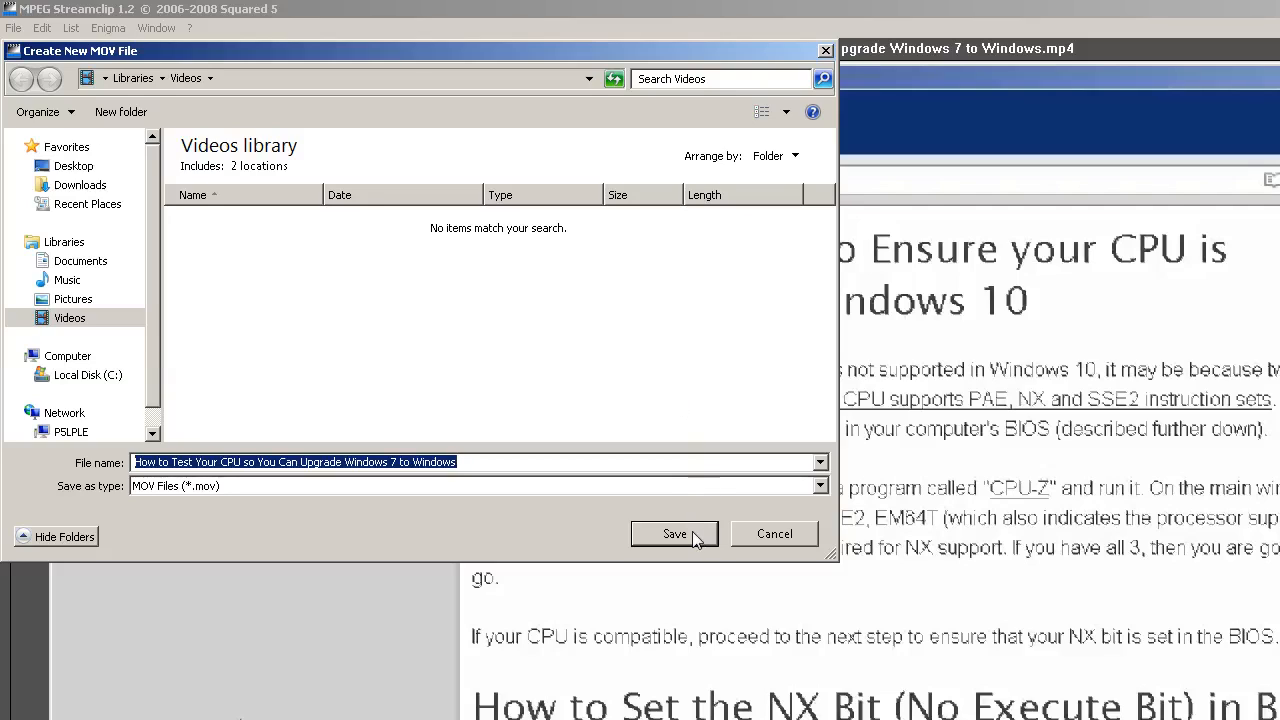
mouse_move(479, 504)
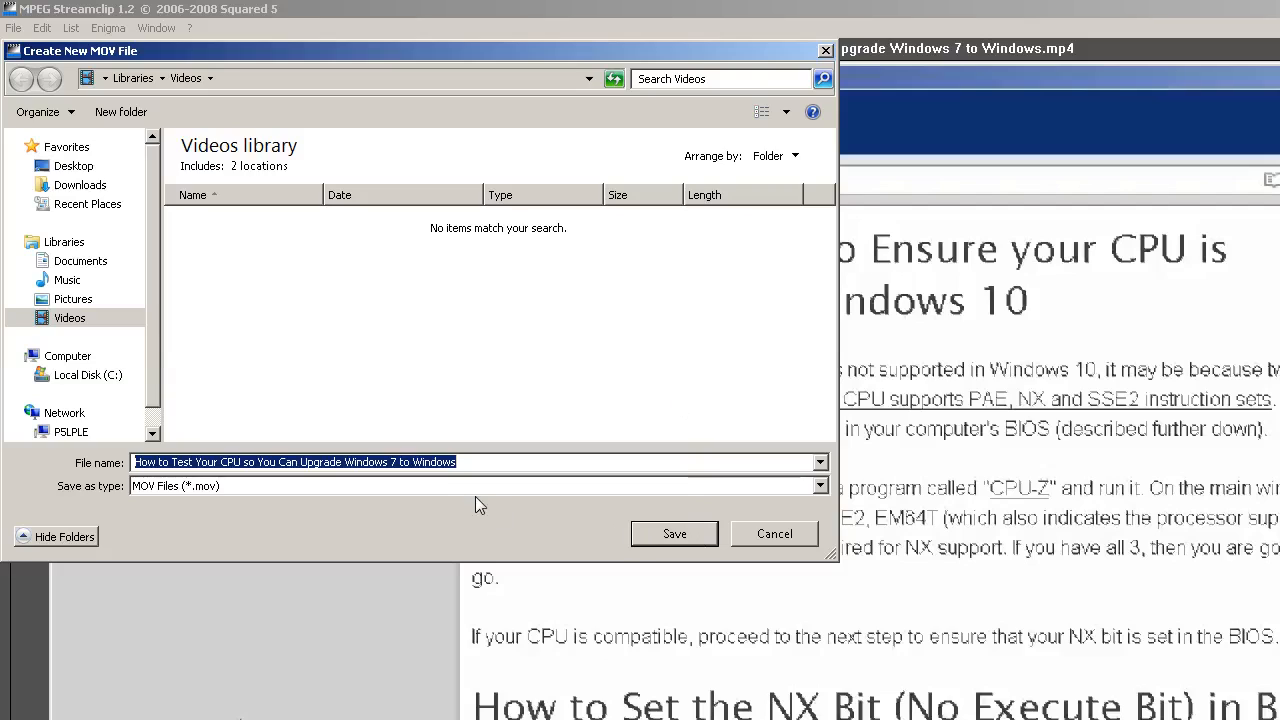
Step: Save the MOV into the Videos library and stop encoding after about ten seconds
left_click(674, 533)
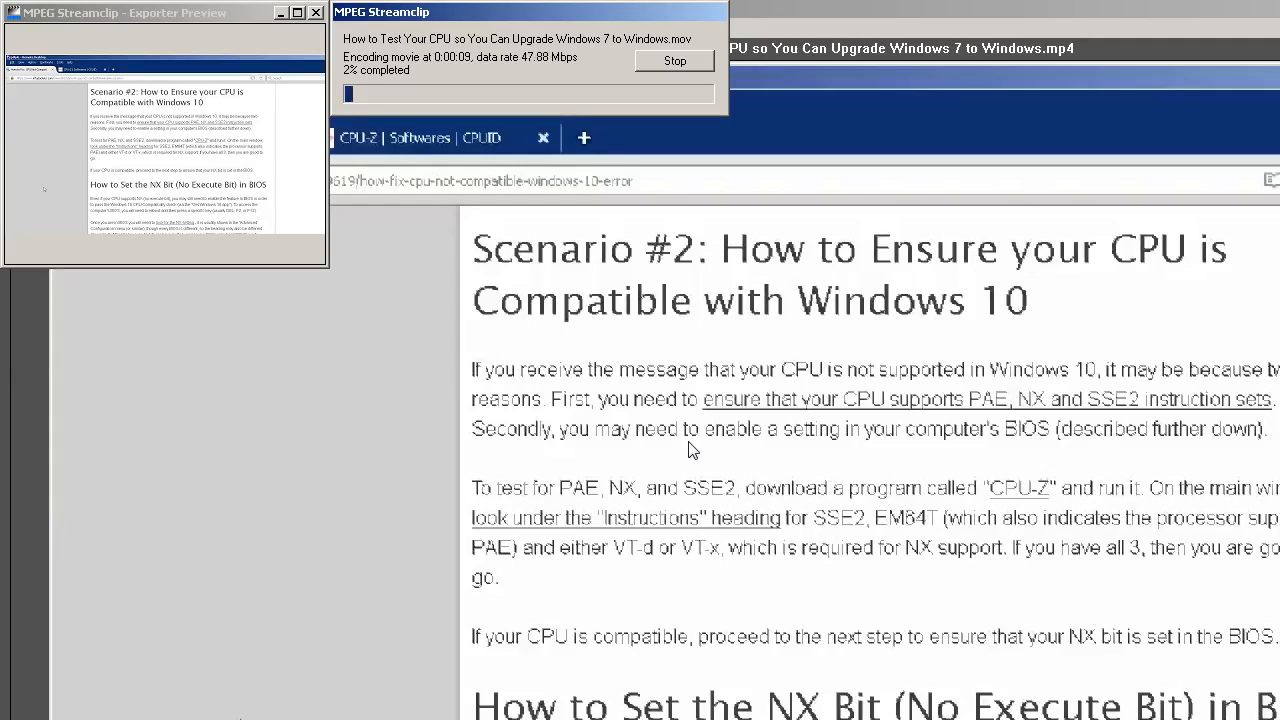
mouse_move(718, 400)
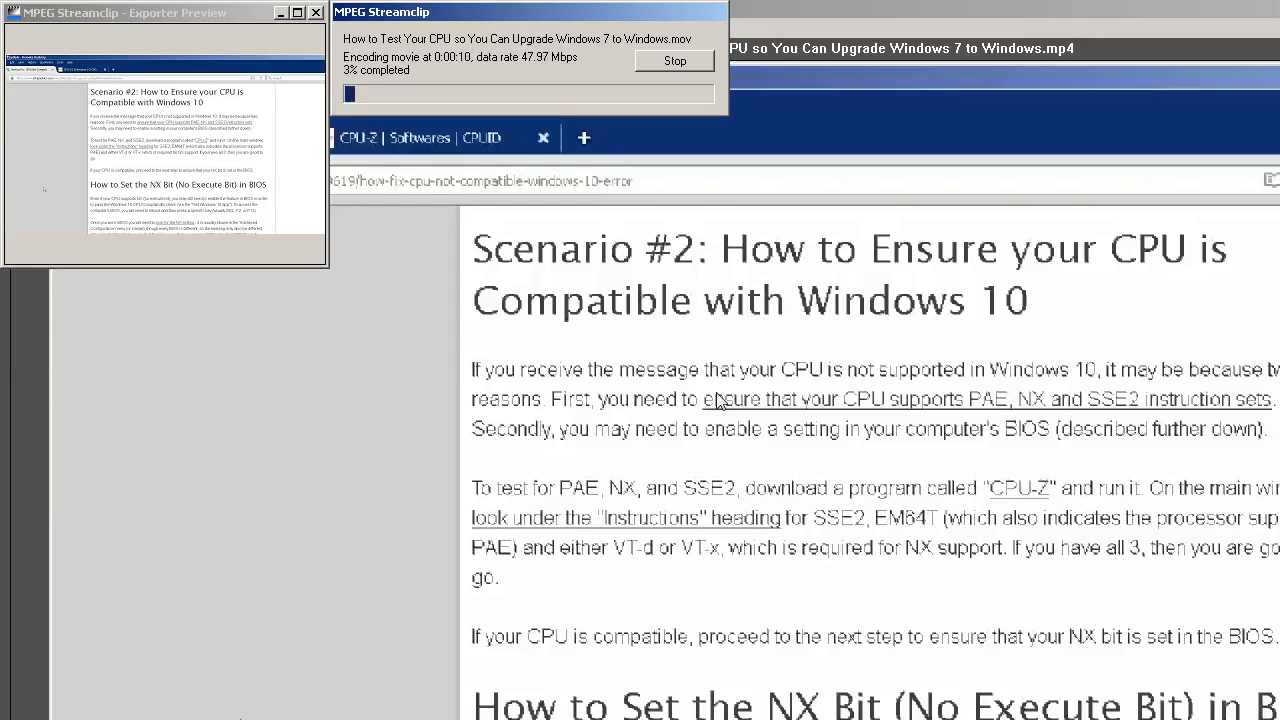
left_click(674, 61)
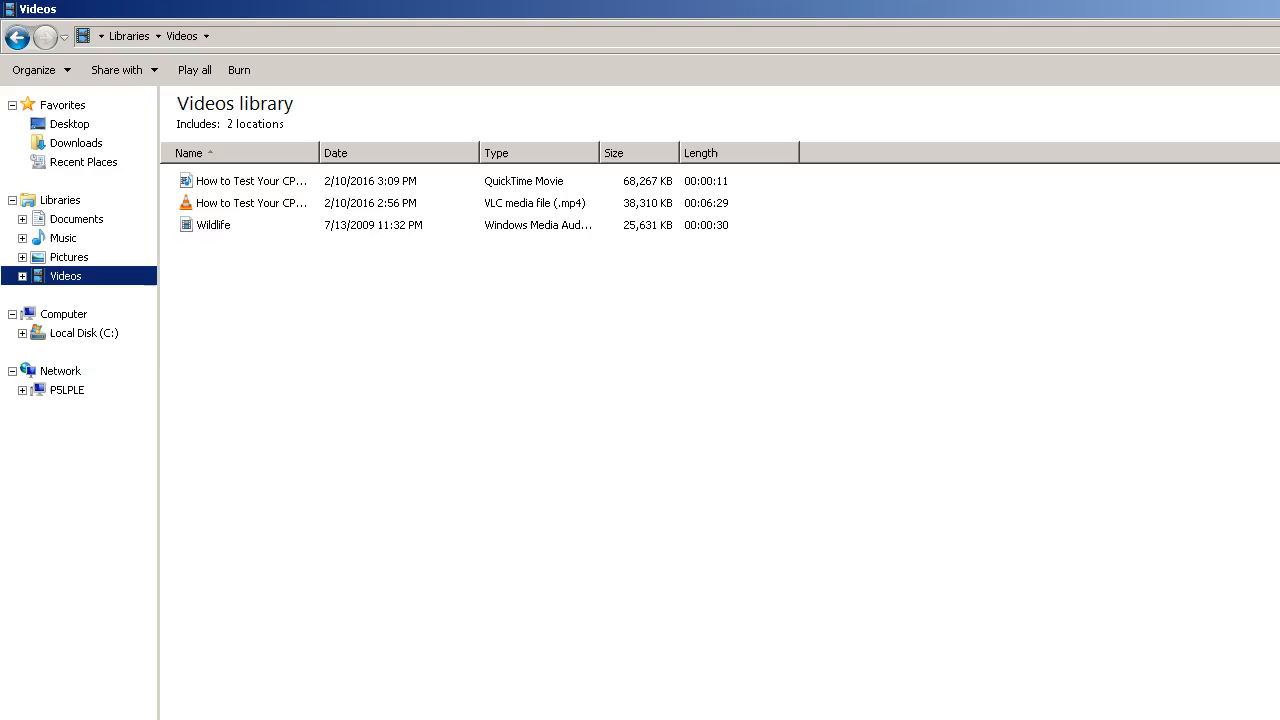
mouse_move(498, 381)
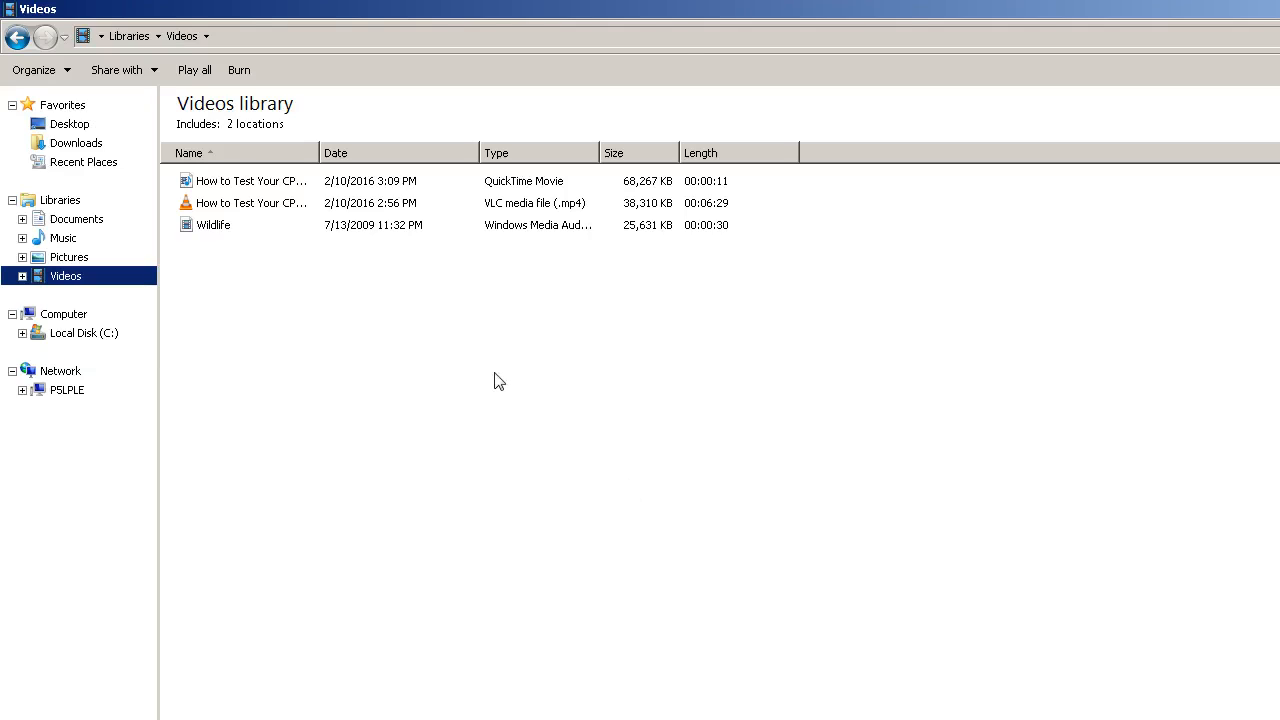
mouse_move(336, 159)
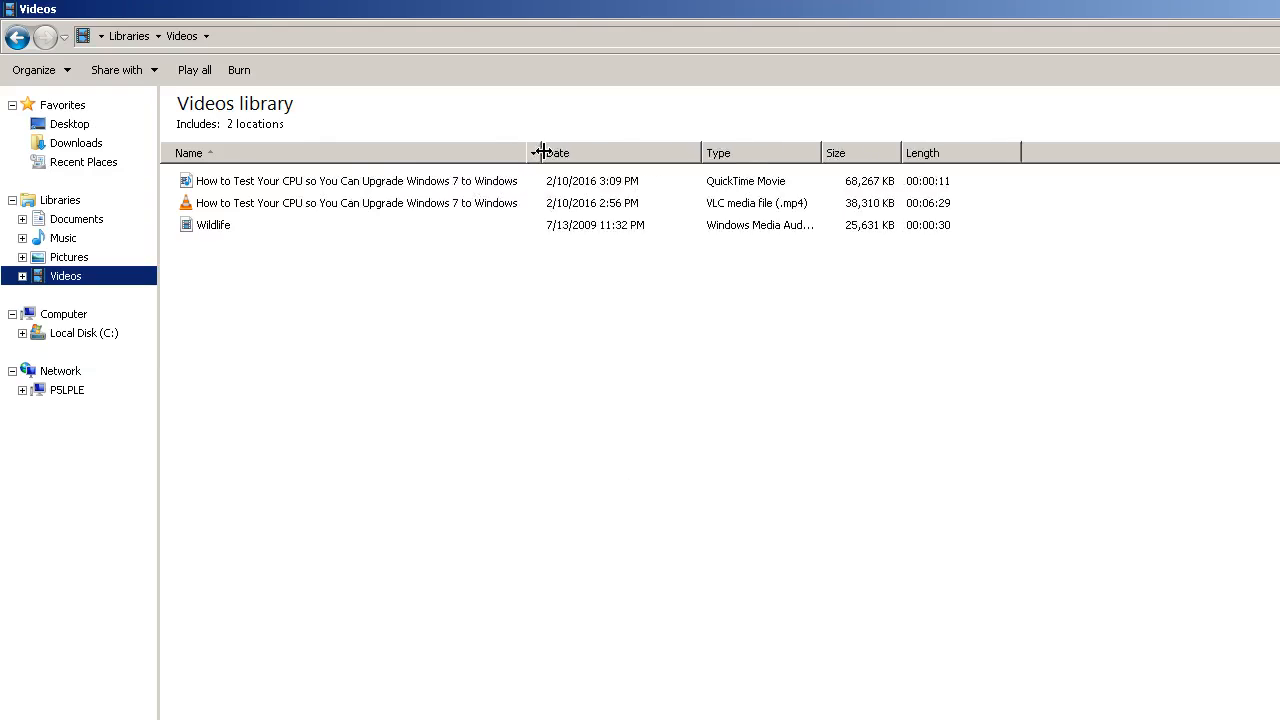
Step: Widen the Name column and open the new MOV file with QuickTime Player
left_click_drag(534, 152, 575, 152)
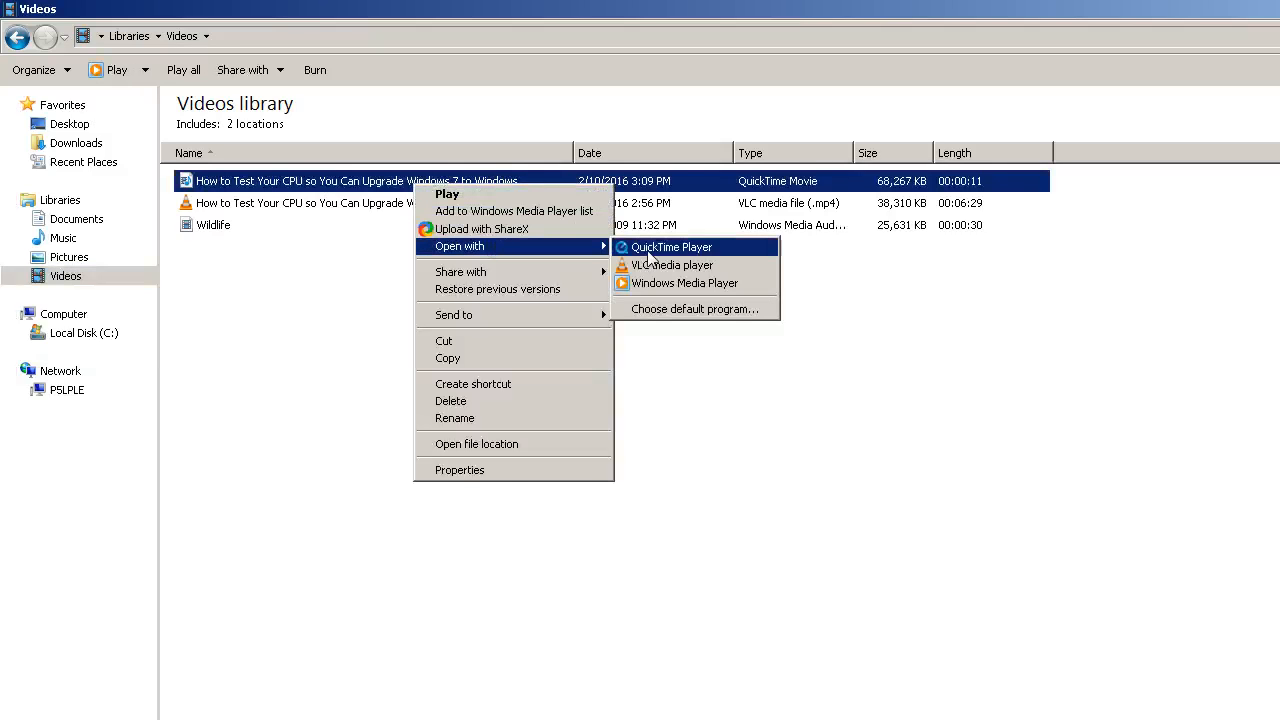
left_click(766, 352)
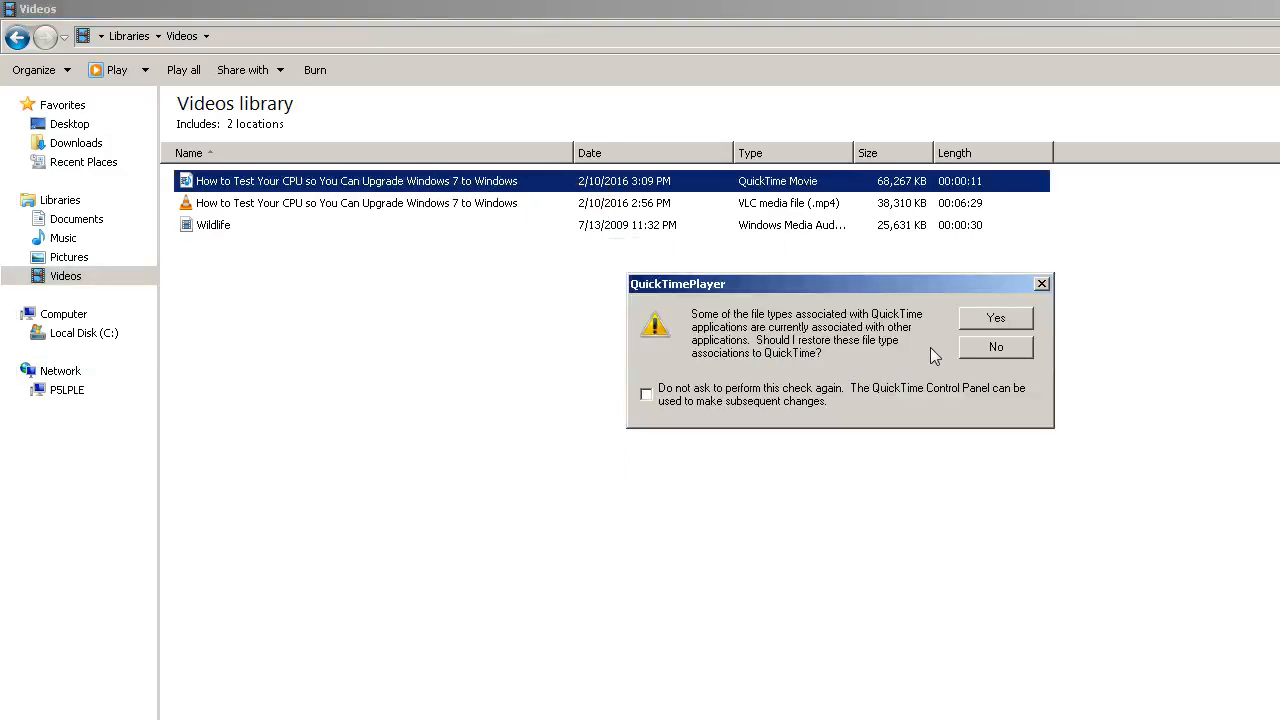
mouse_move(996, 318)
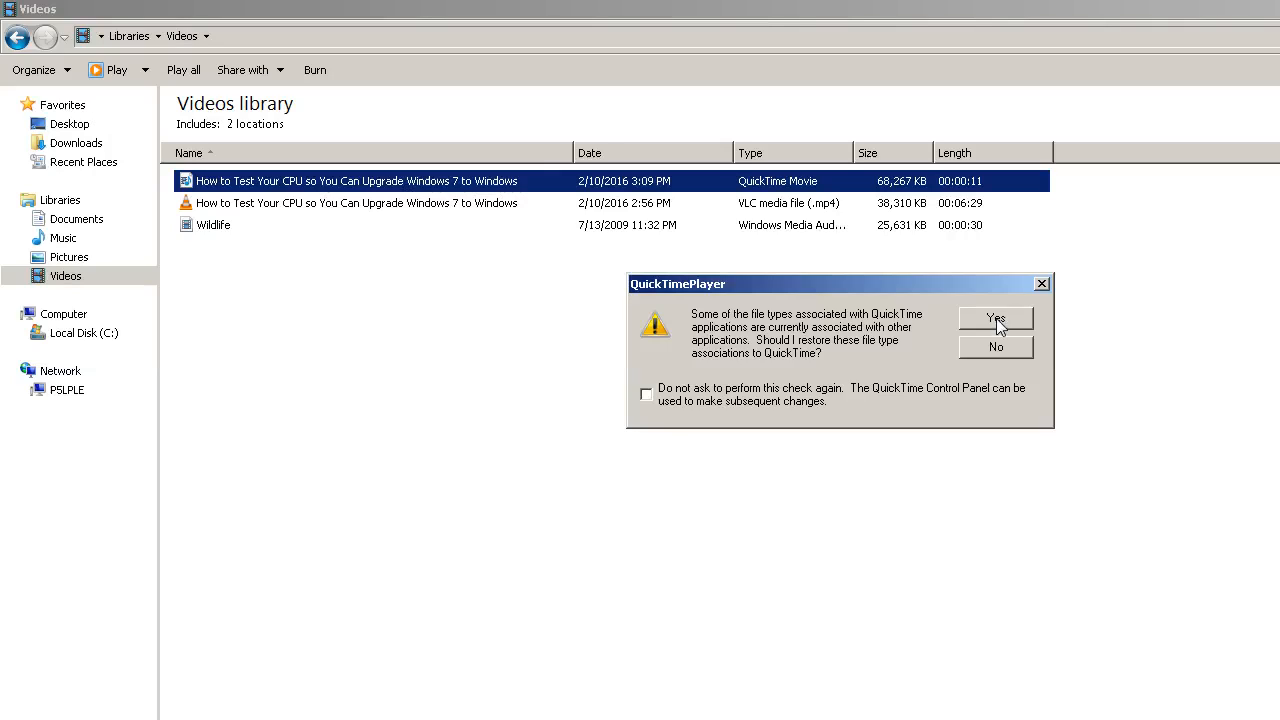
mouse_move(995, 347)
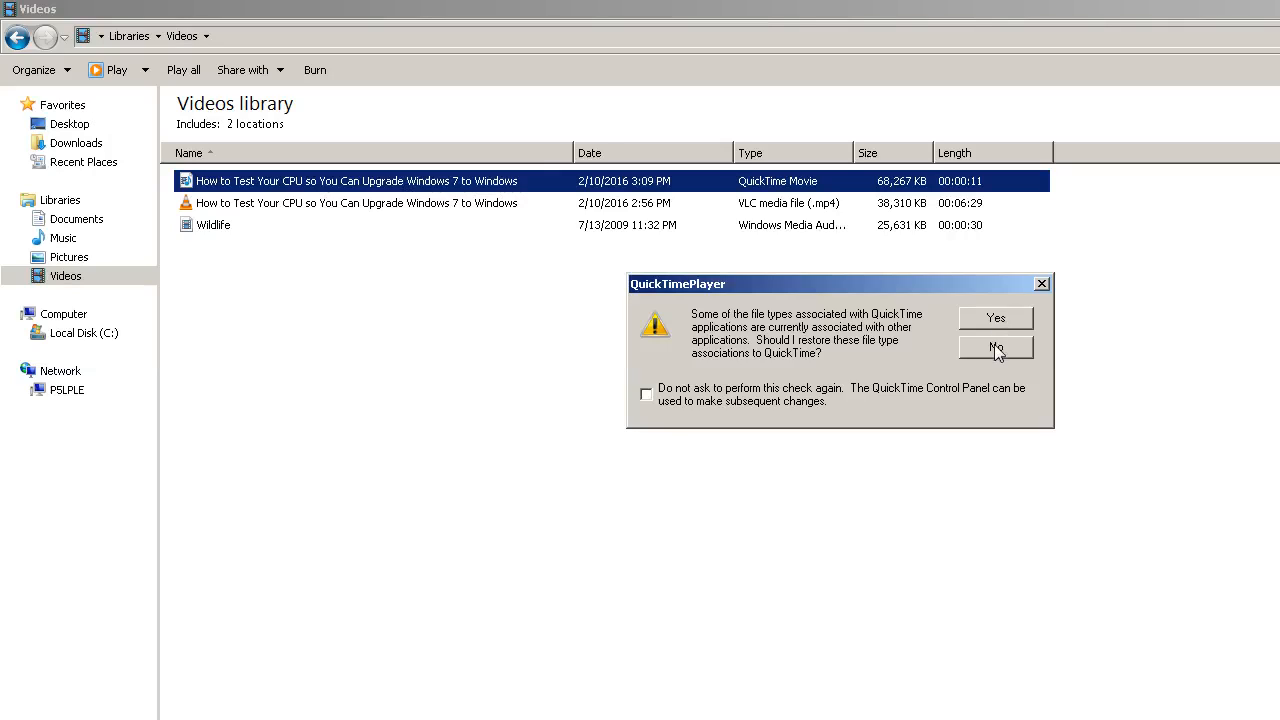
Step: Decline restoring QuickTime's file type associations by answering No
left_click(995, 348)
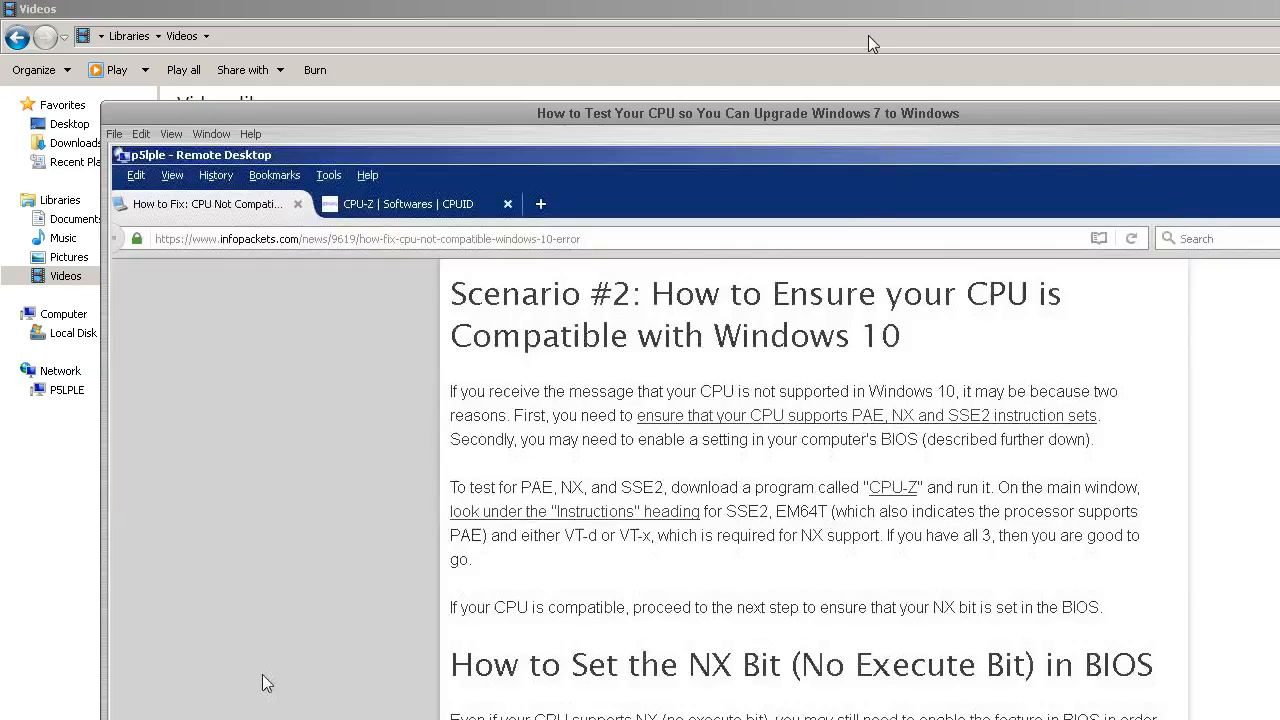
mouse_move(859, 161)
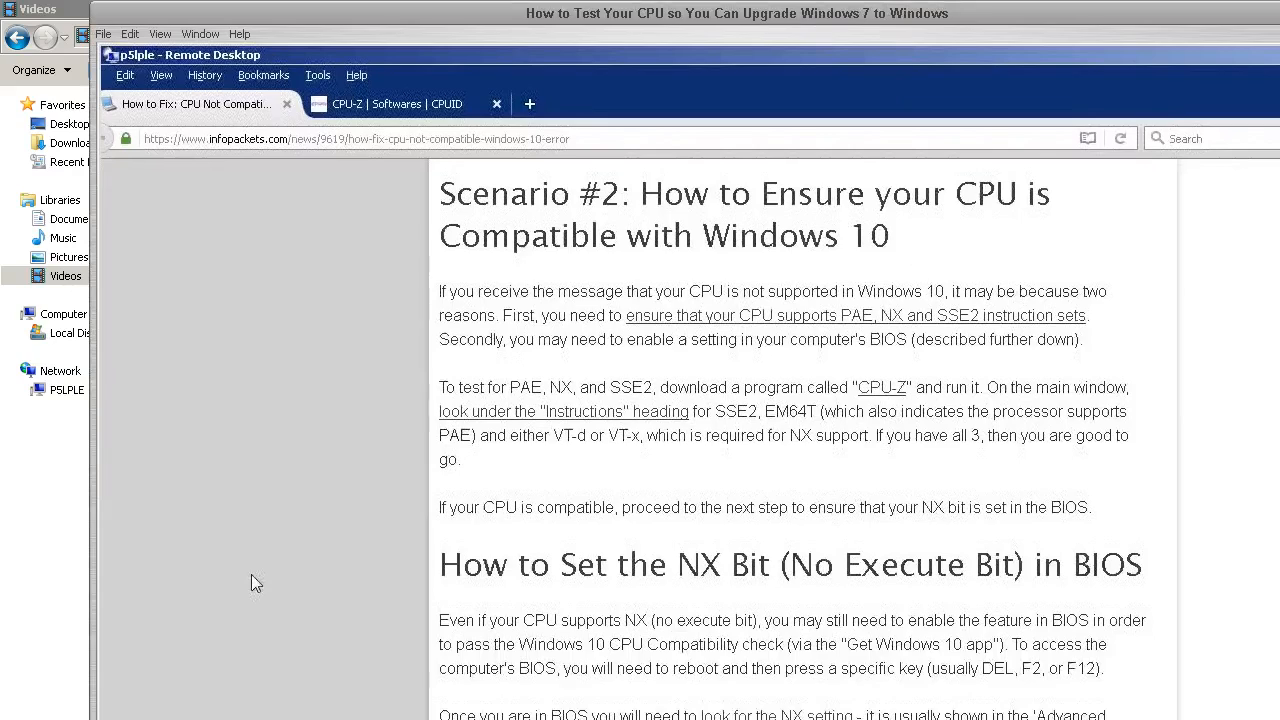
mouse_move(961, 487)
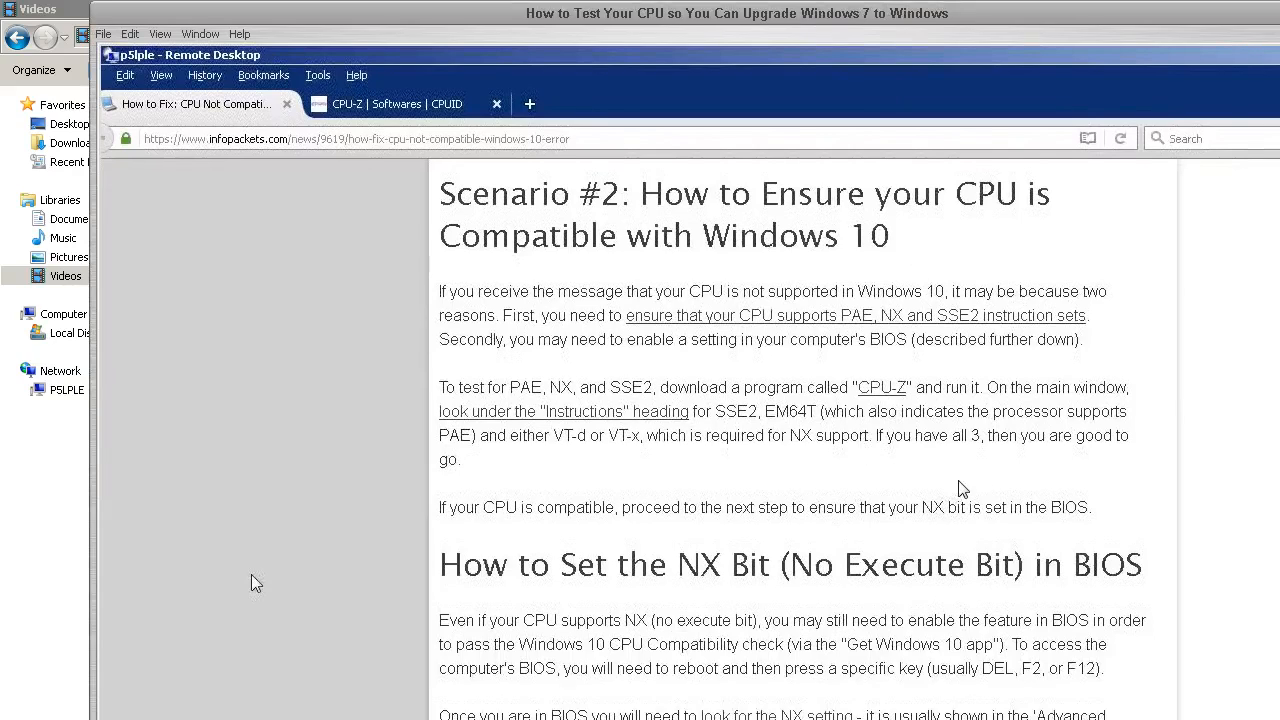
mouse_move(1136, 683)
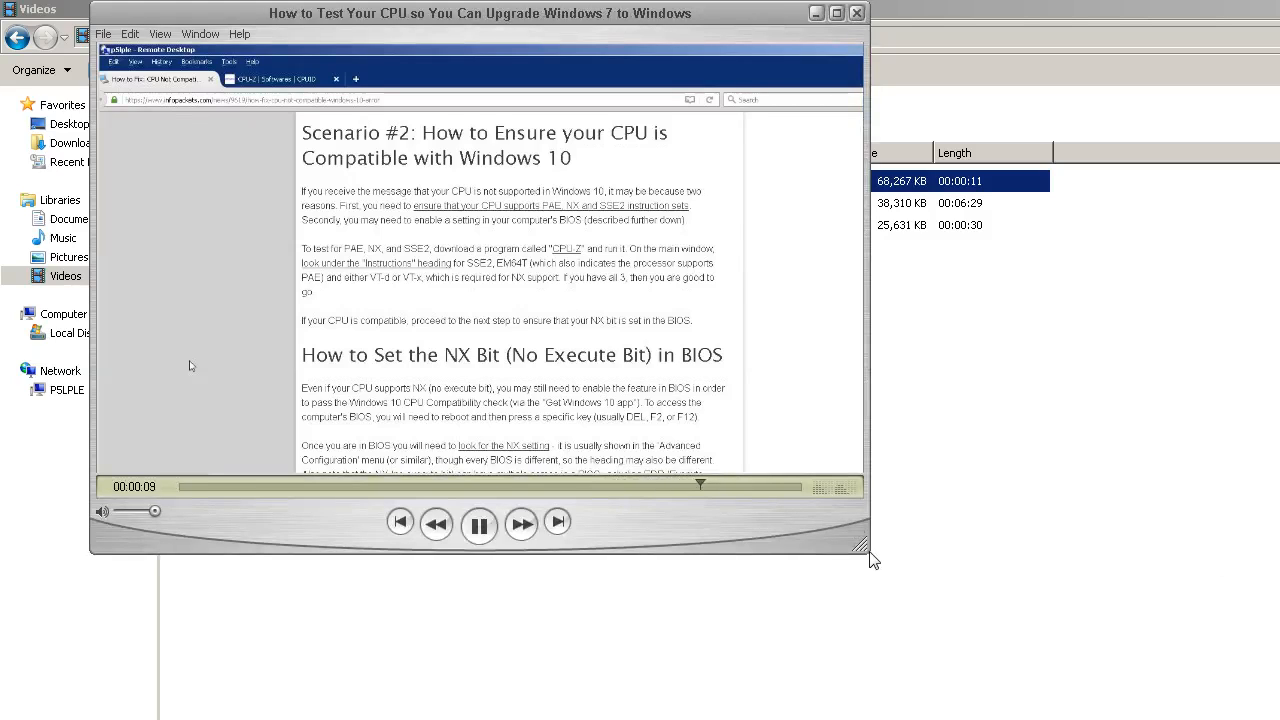
Step: Play the exported CPU-test MOV in the QuickTime Player window
left_click(478, 525)
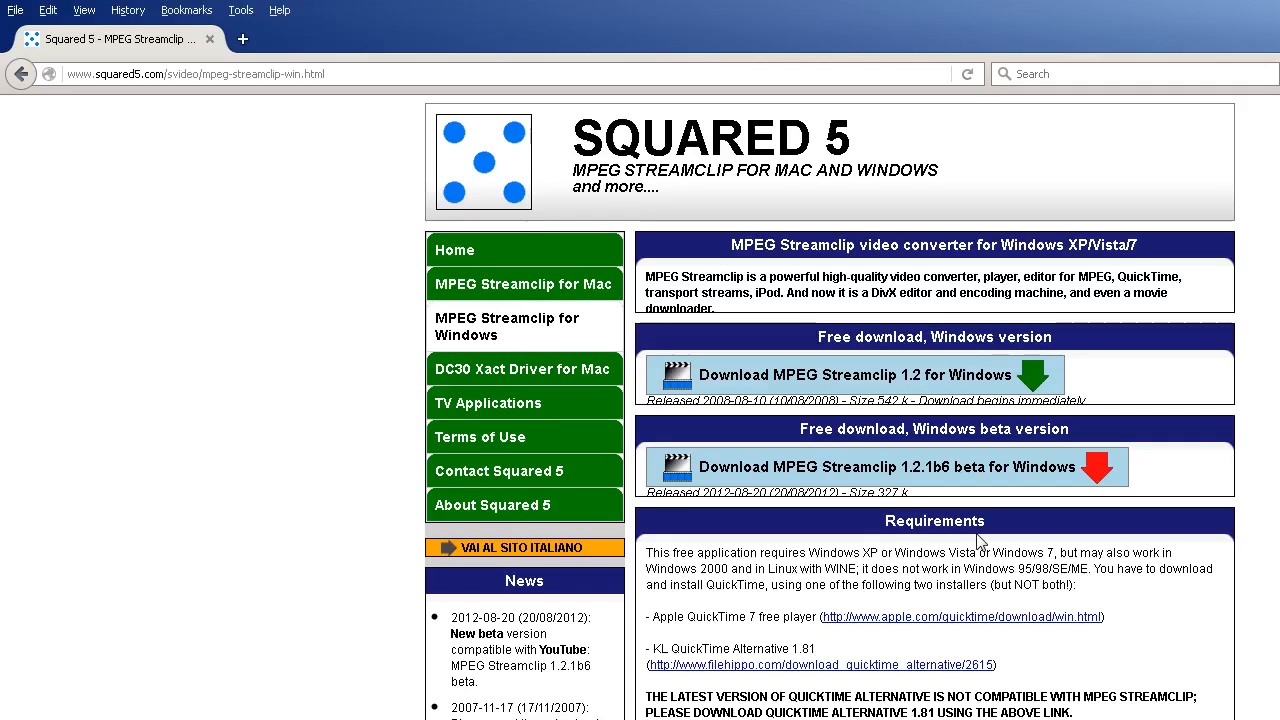
Step: Scroll the Squared 5 MPEG Streamclip page through the requirements and back to the top
scroll("down", 3)
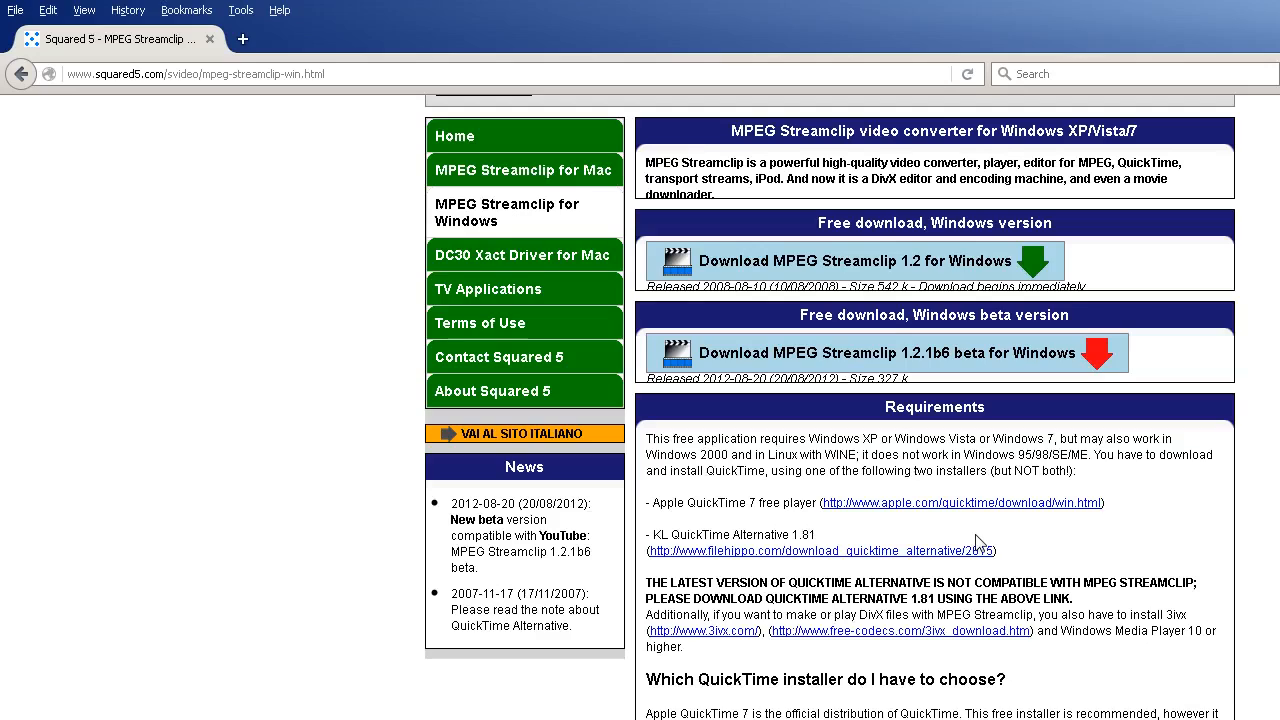
mouse_move(801, 558)
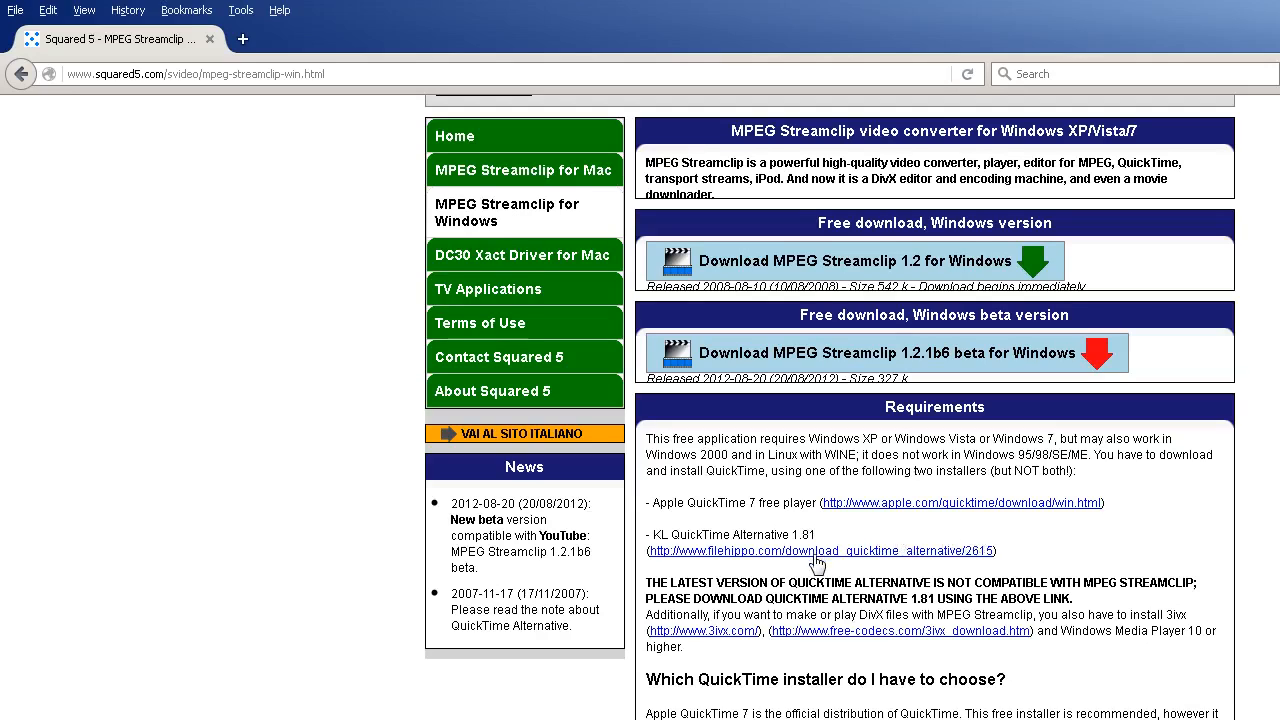
scroll("up", 3)
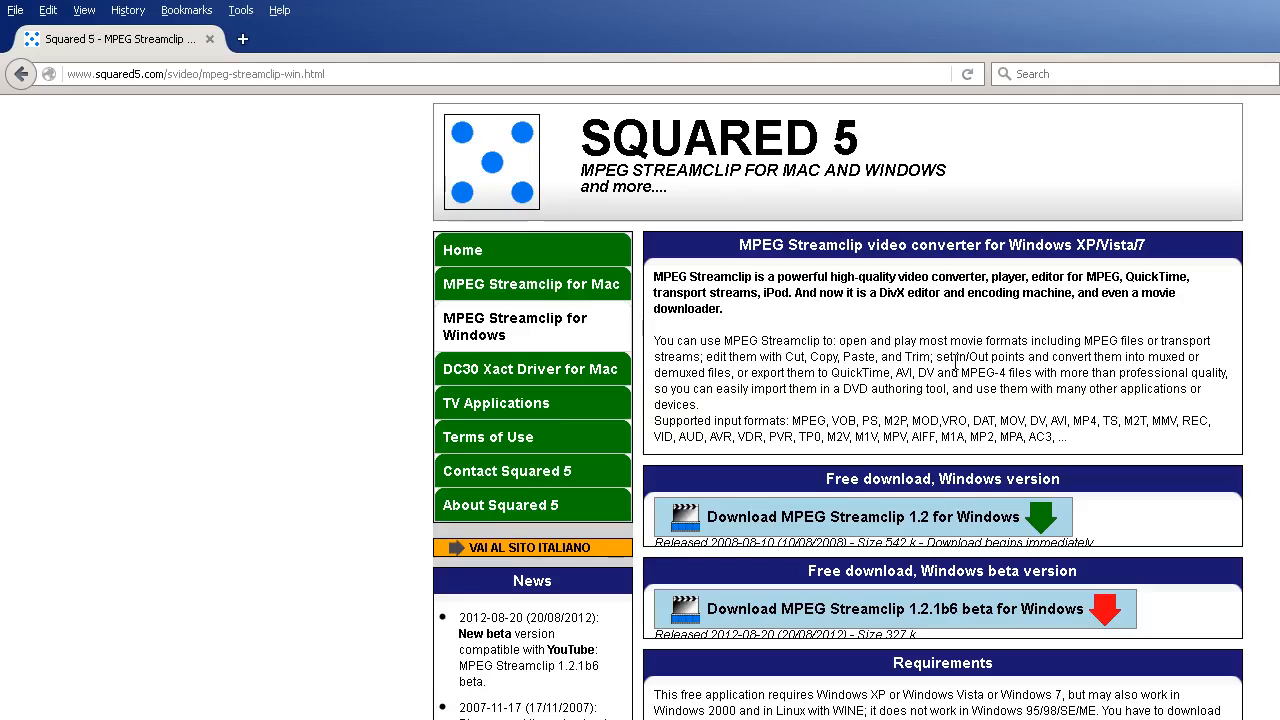
mouse_move(984, 388)
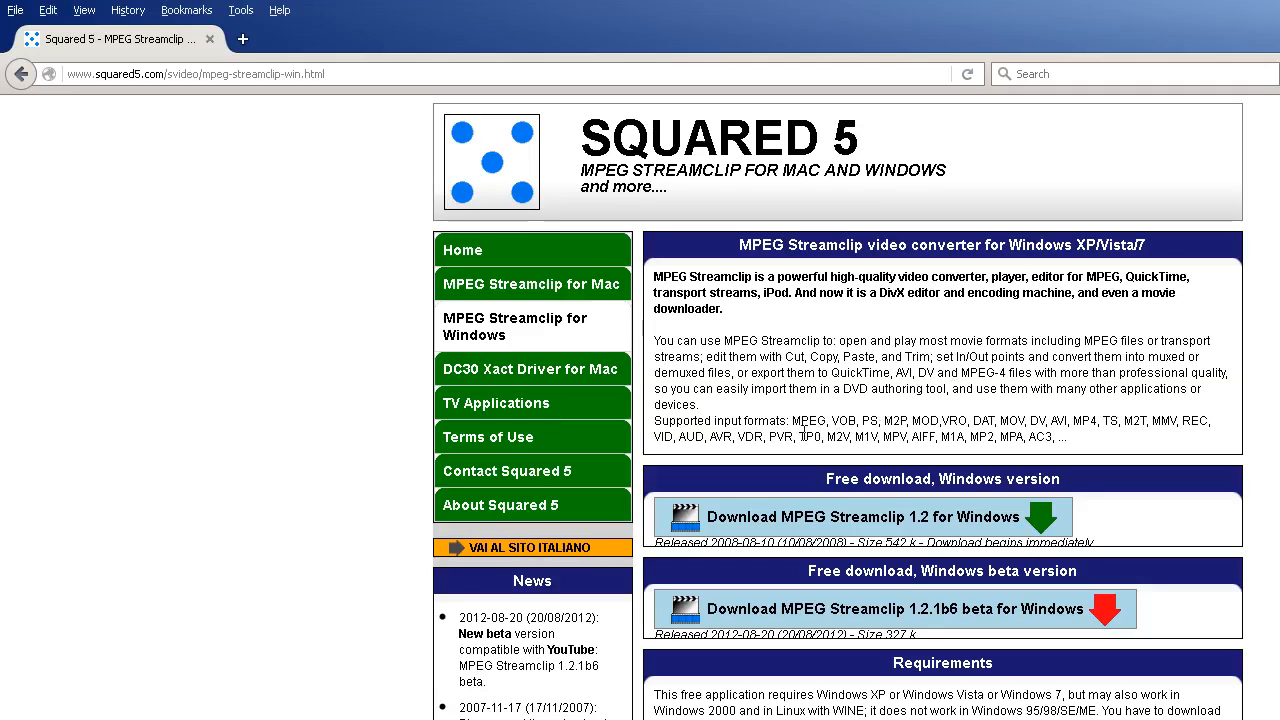
mouse_move(875, 405)
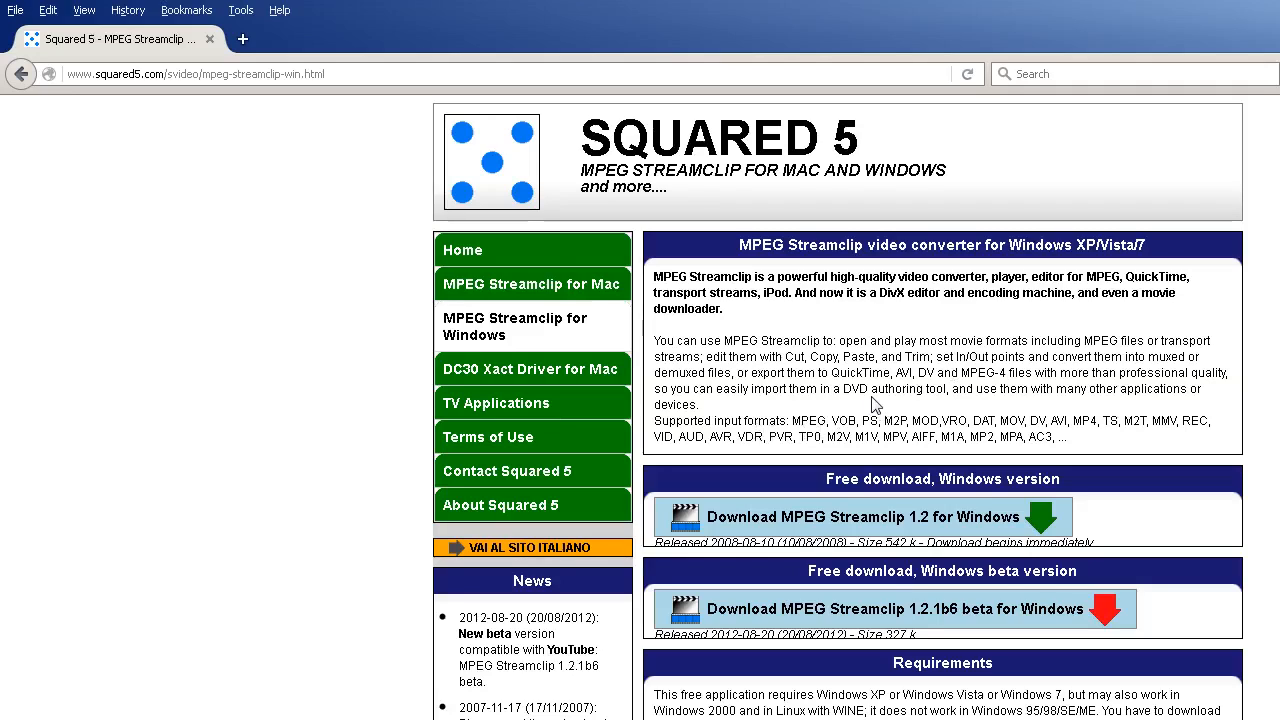
mouse_move(873, 419)
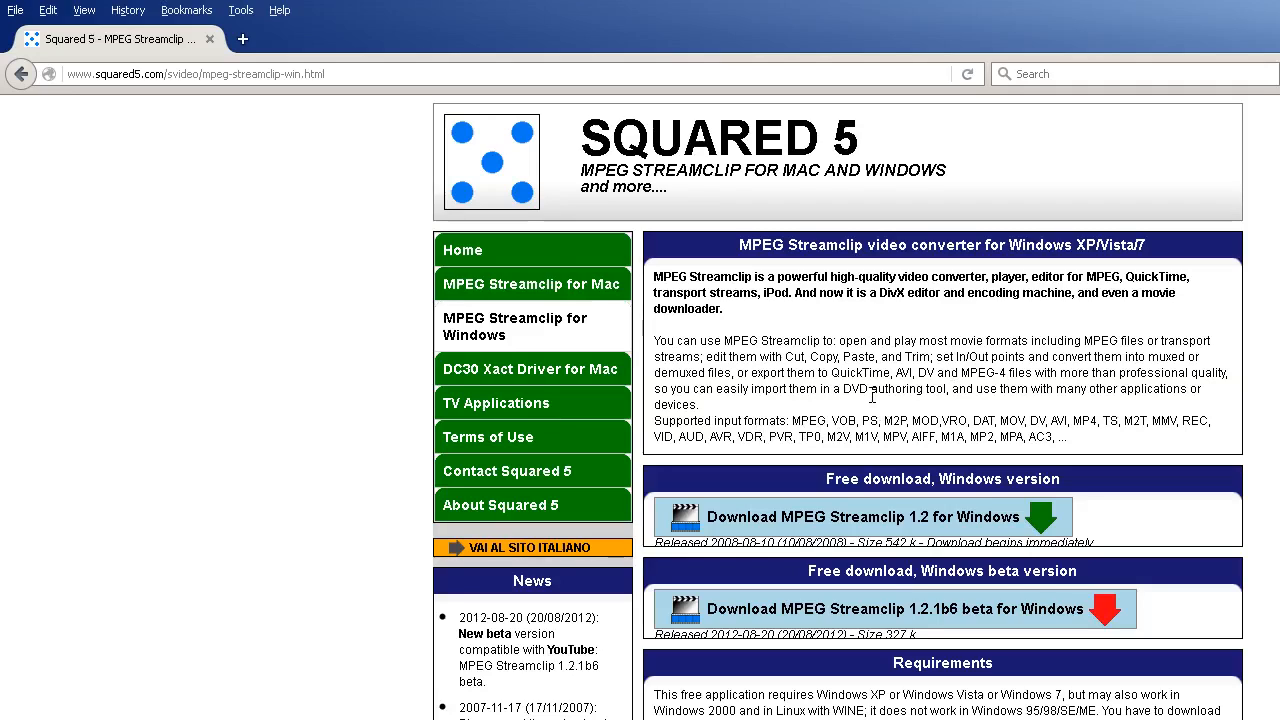